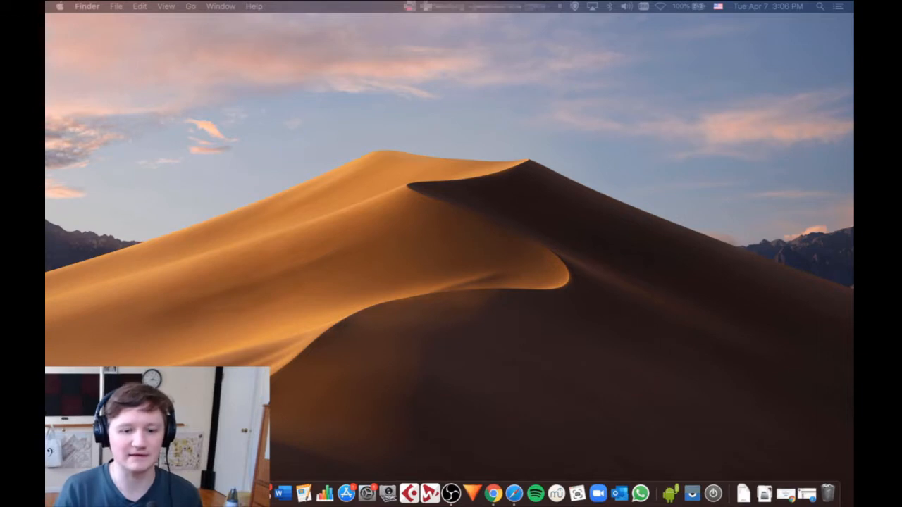
Launch Google Chrome from the Dock.
left_click(493, 494)
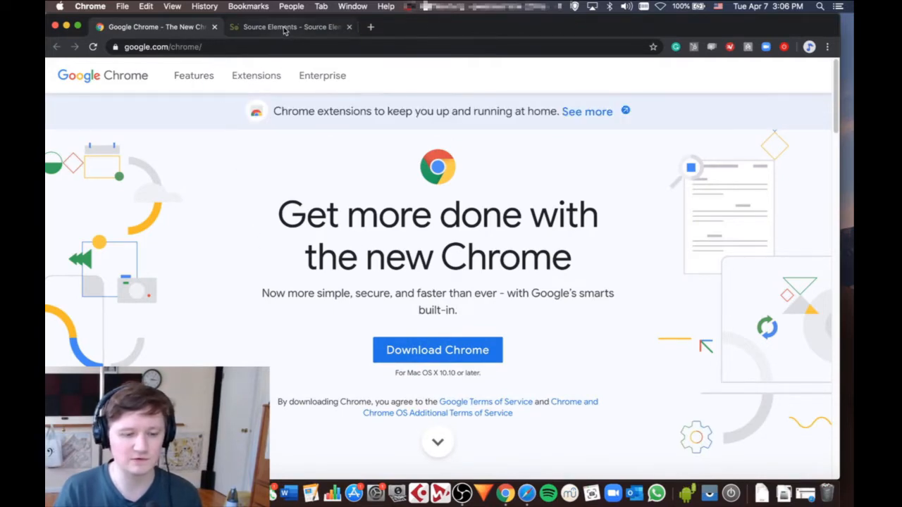
Sign in to the Source Elements account from its website and reach the Dashboard.
left_click(289, 27)
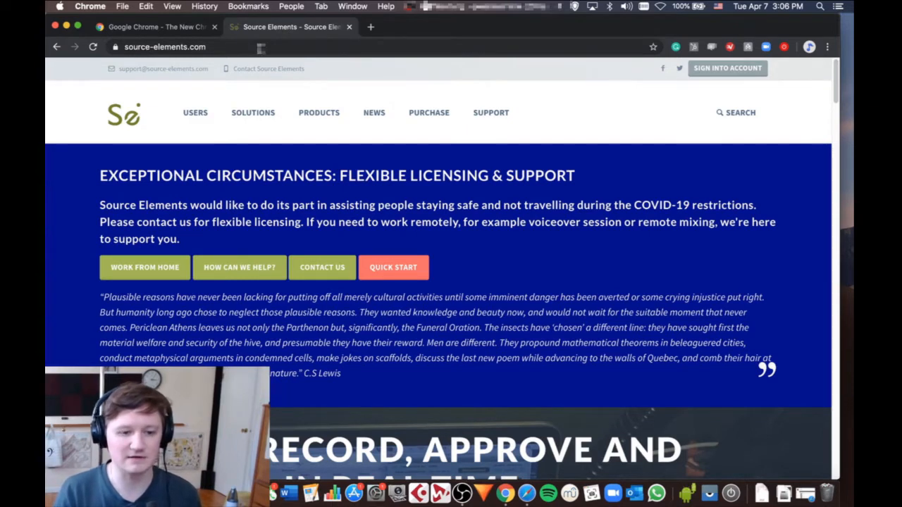
mouse_move(504, 108)
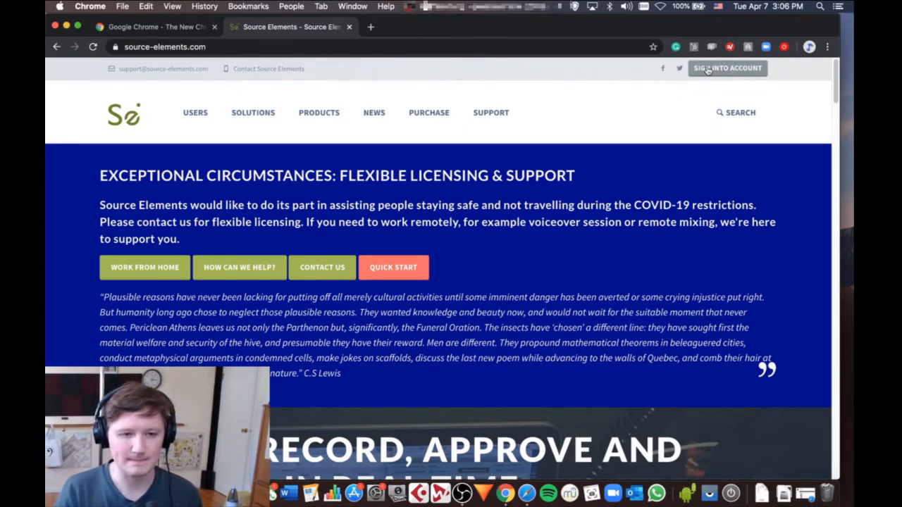
left_click(727, 67)
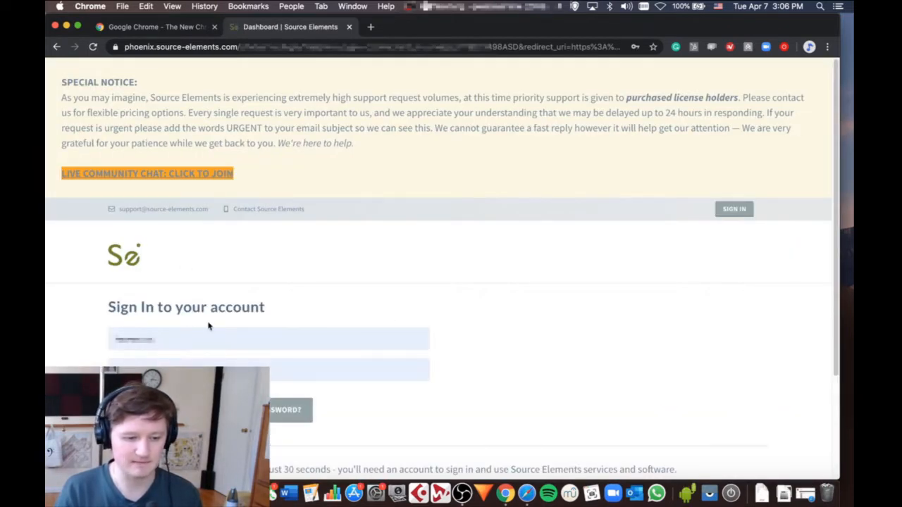
scroll("down", 3)
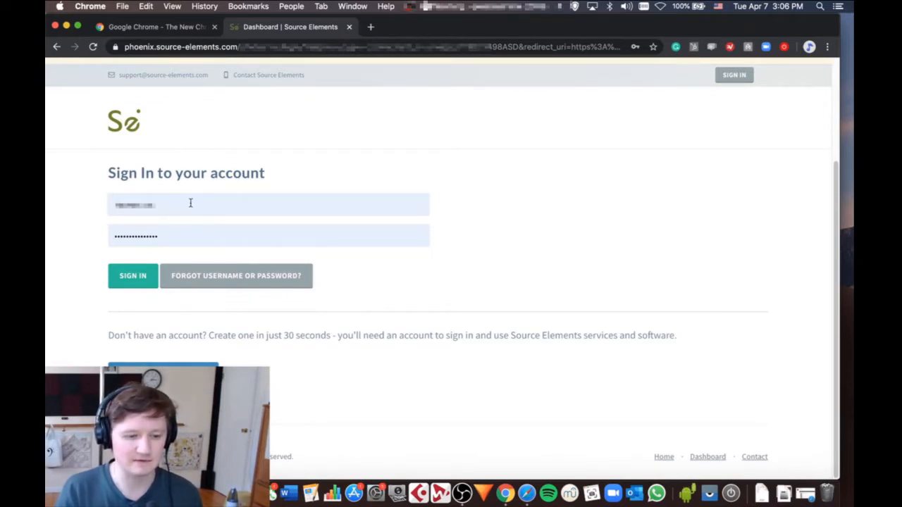
left_click(133, 275)
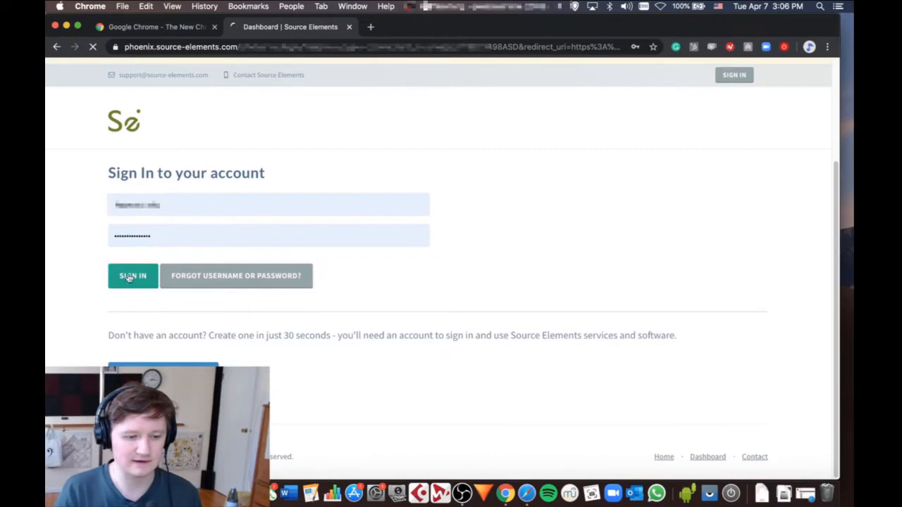
left_click(133, 275)
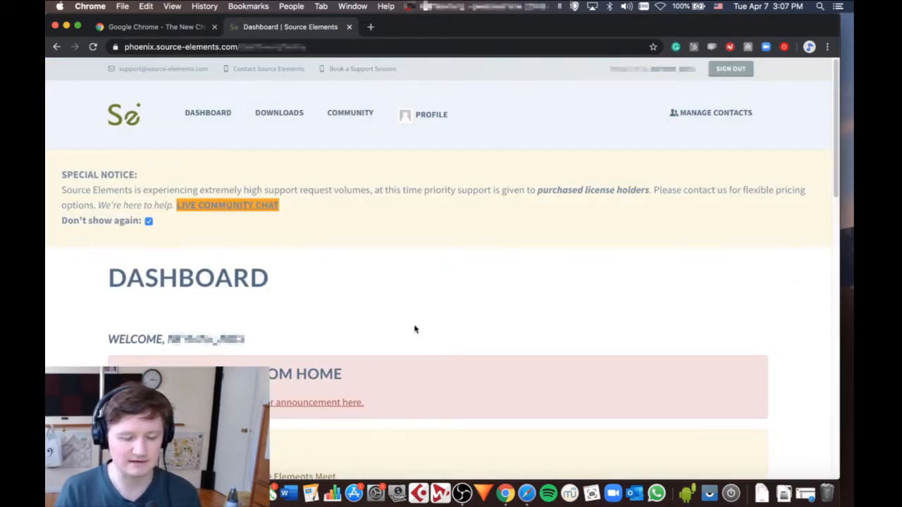
scroll("down", 3)
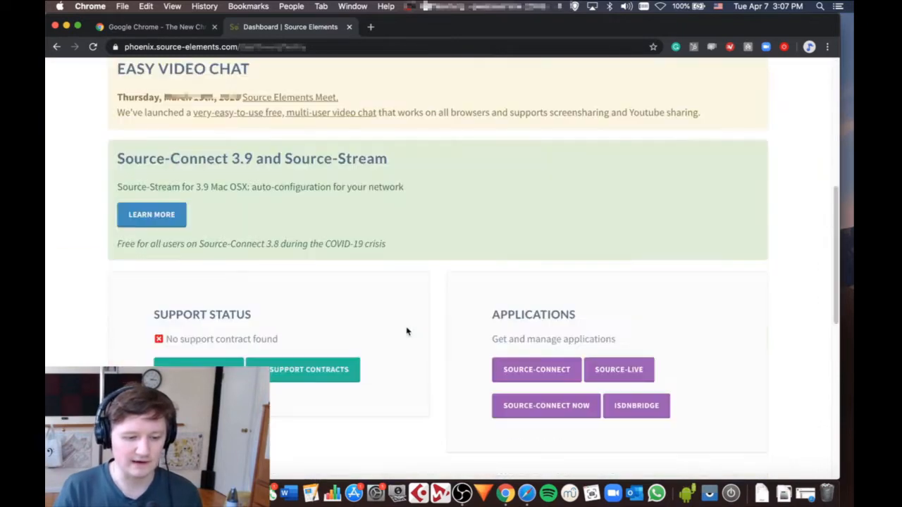
scroll("up", 3)
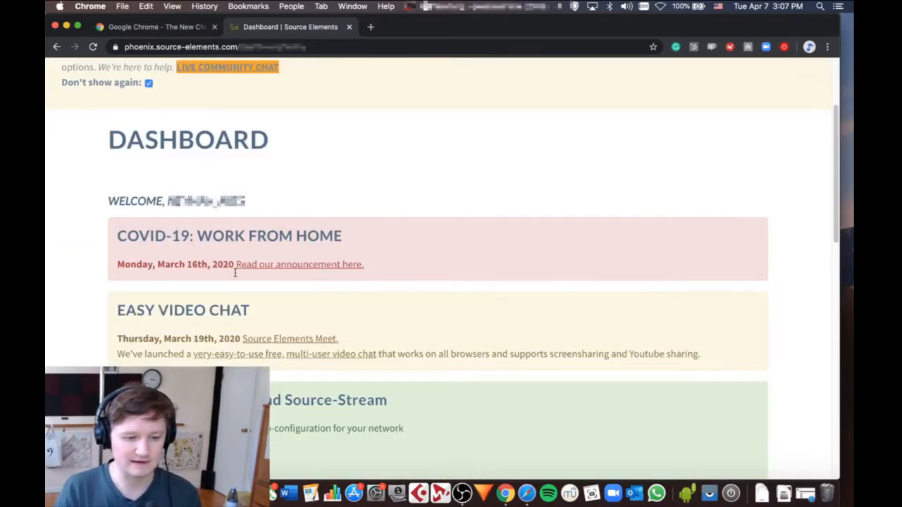
scroll("down", 3)
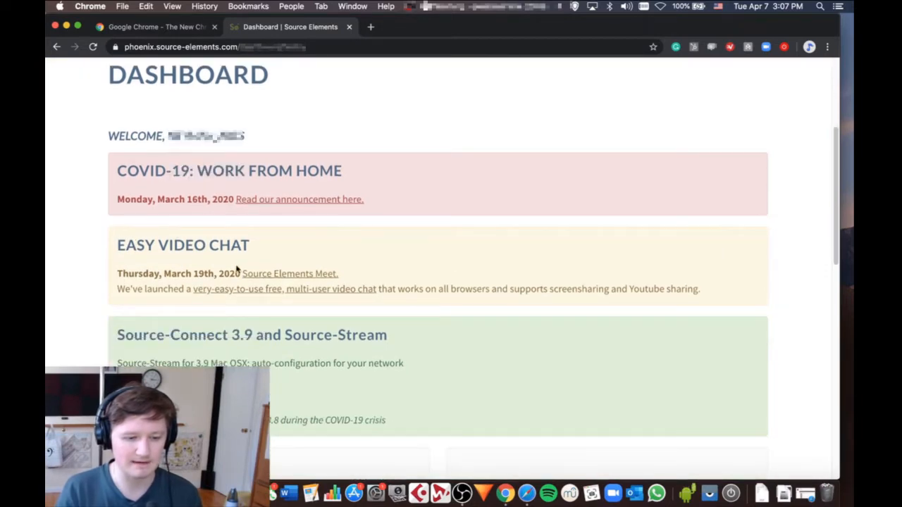
mouse_move(342, 256)
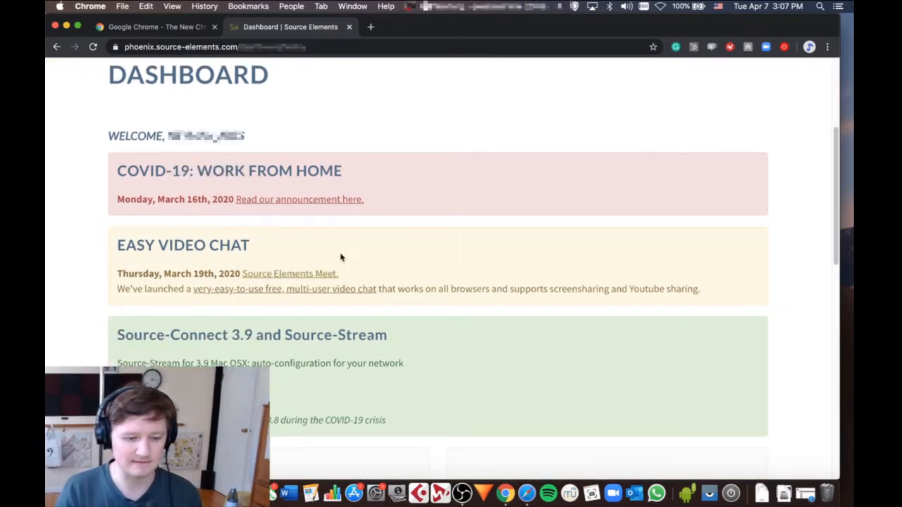
scroll("down", 3)
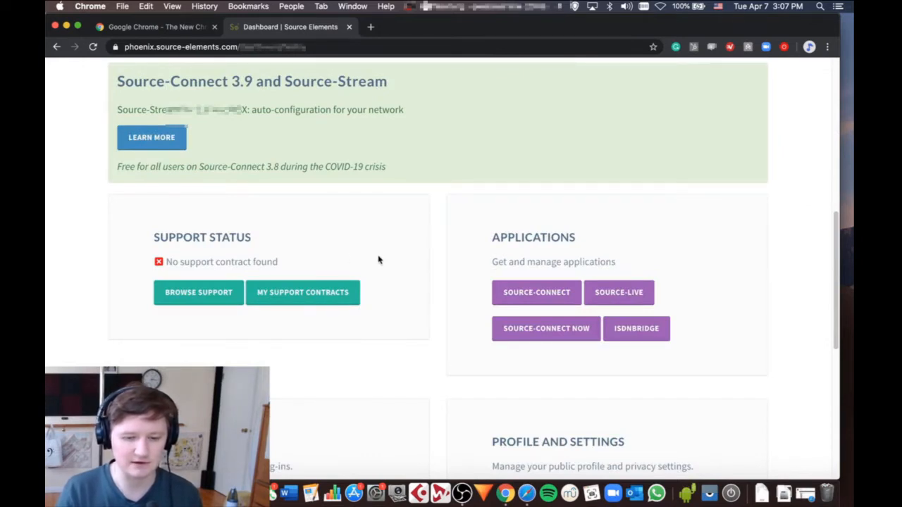
mouse_move(406, 224)
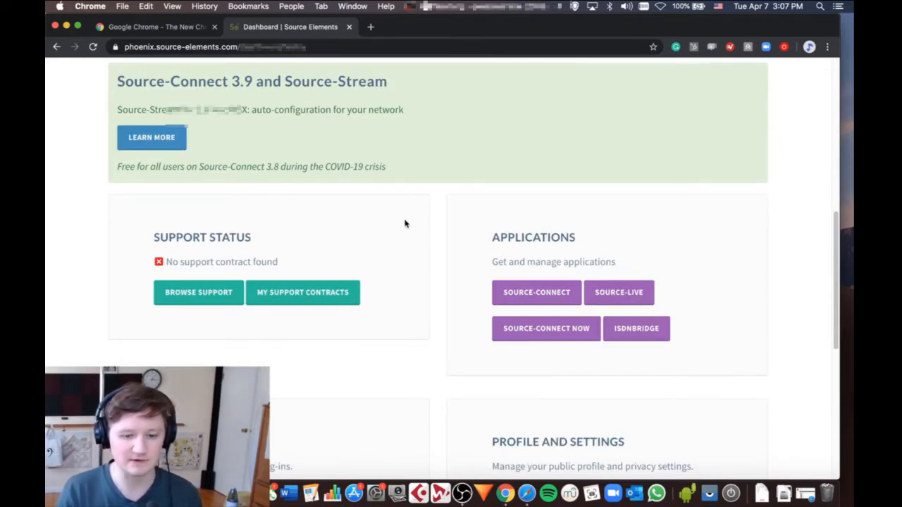
mouse_move(521, 254)
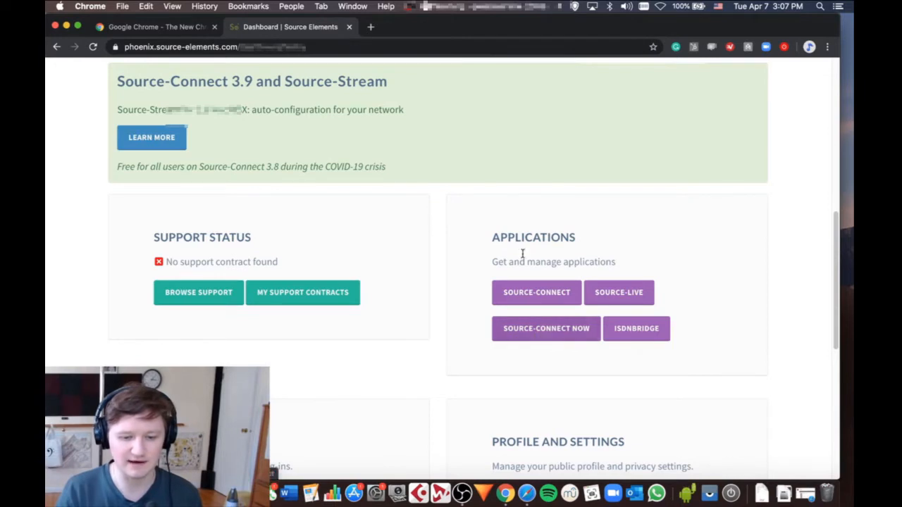
scroll("up", 3)
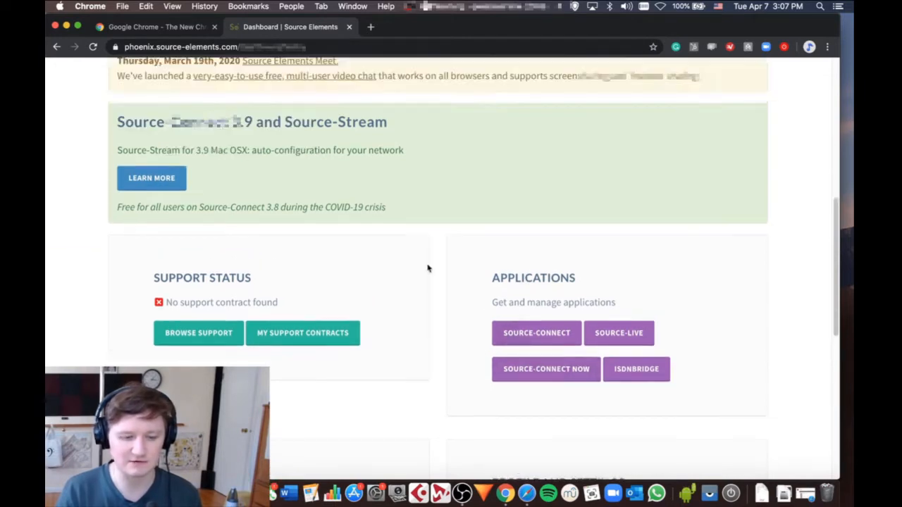
scroll("up", 3)
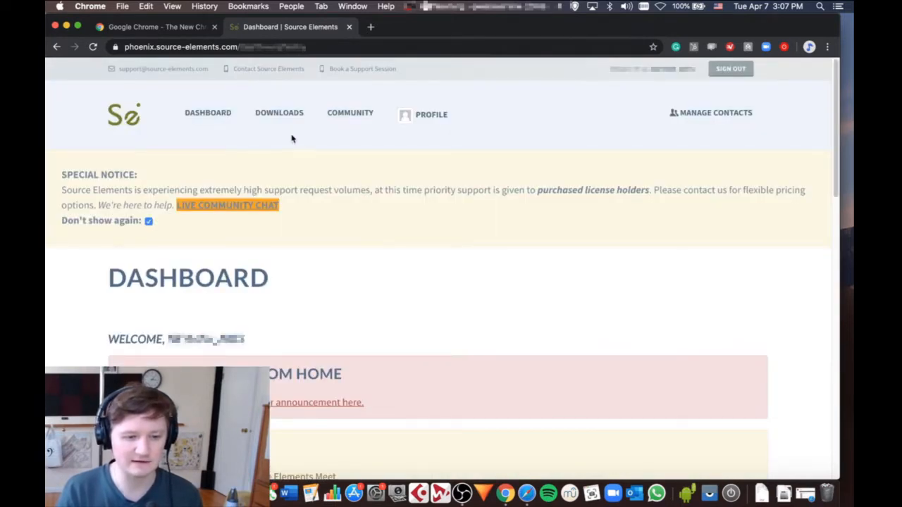
mouse_move(279, 115)
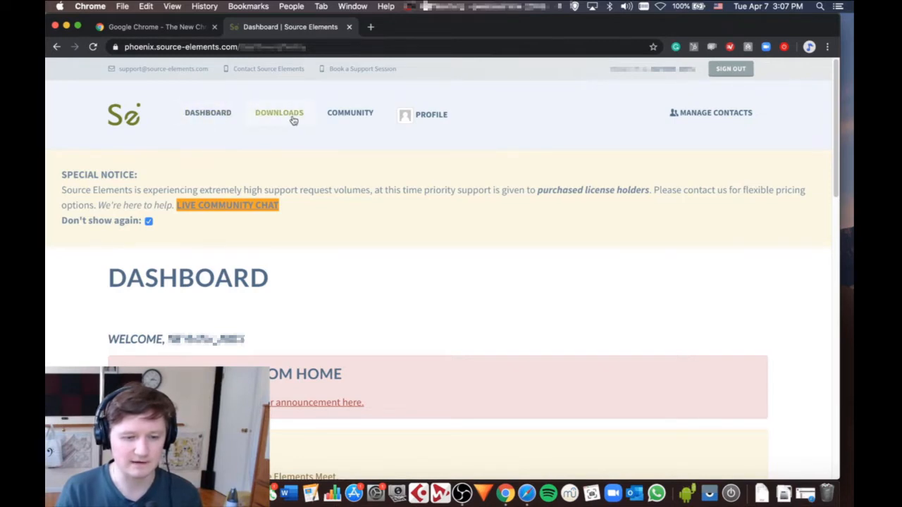
mouse_move(246, 87)
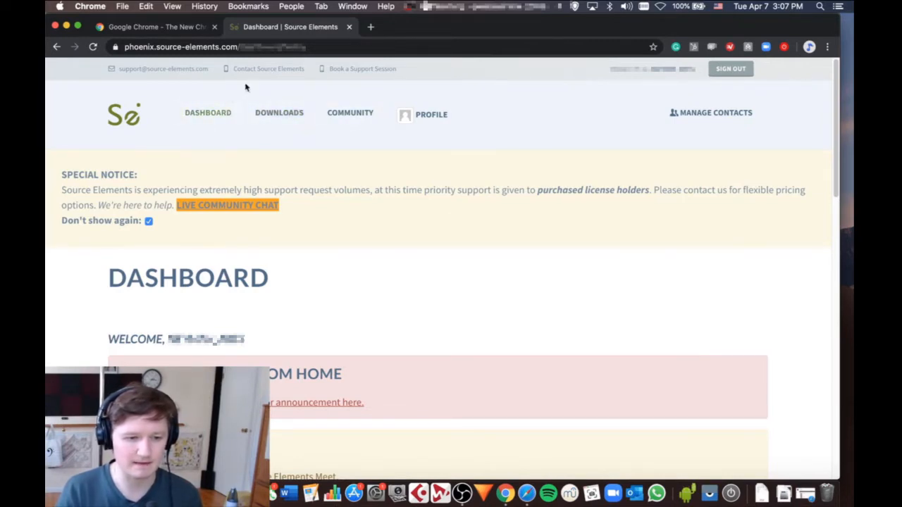
scroll("down", 3)
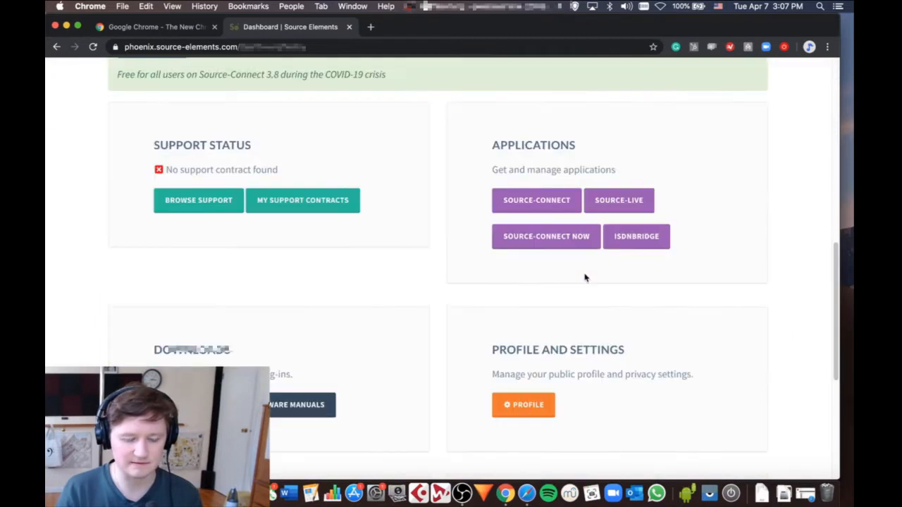
mouse_move(471, 237)
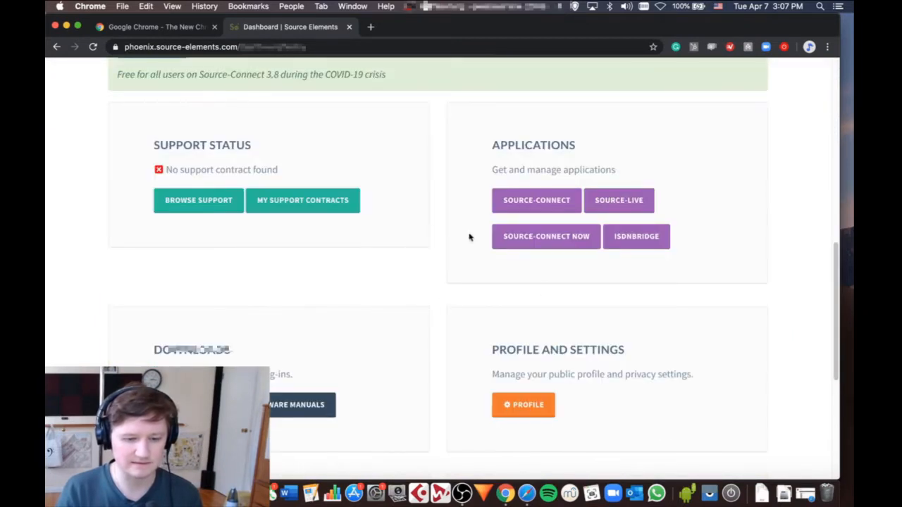
mouse_move(533, 242)
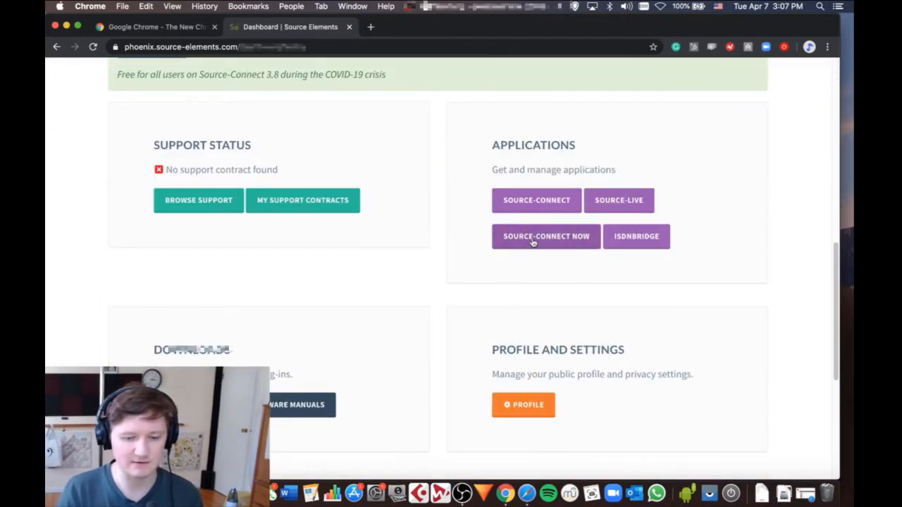
Launch Source-Connect Now from Applications and sign in so it is ready to connect.
left_click(547, 237)
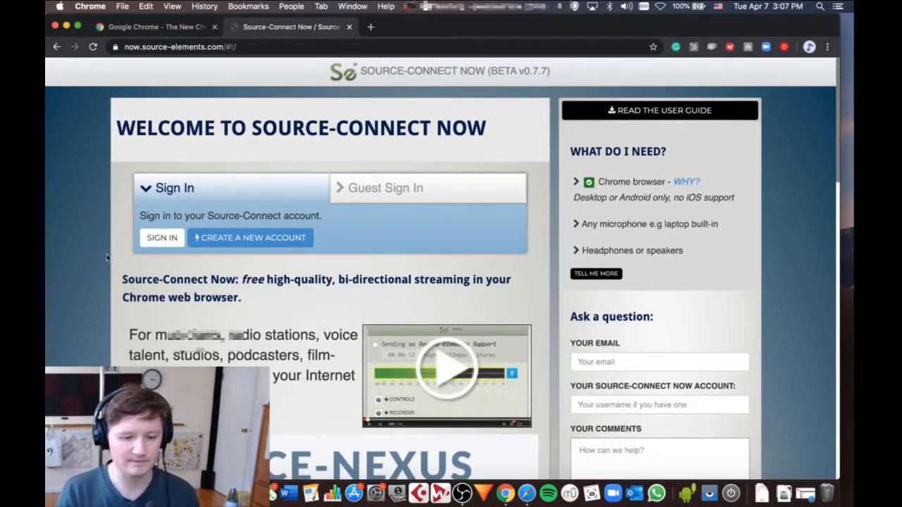
mouse_move(154, 261)
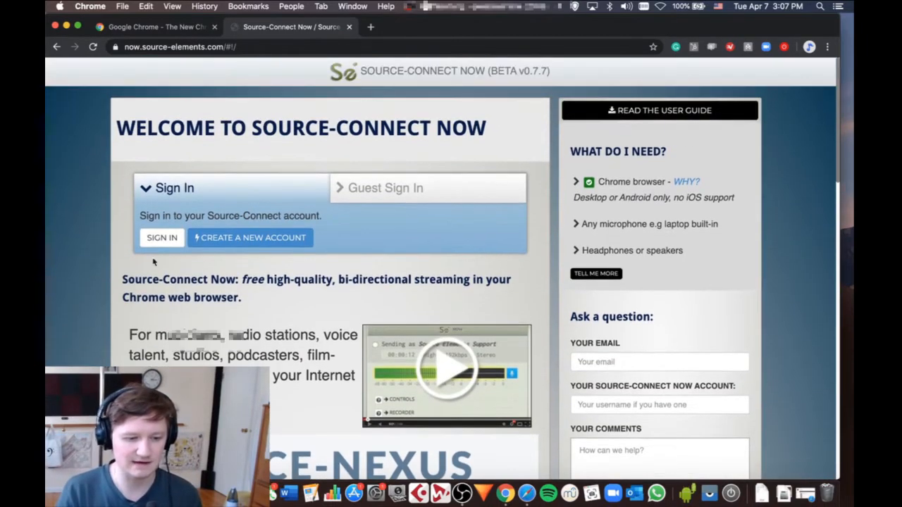
left_click(160, 236)
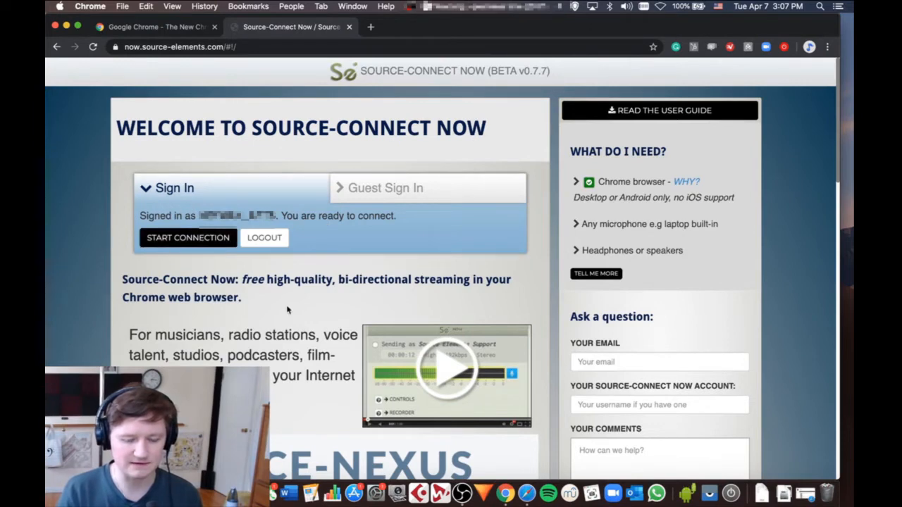
scroll("down", 3)
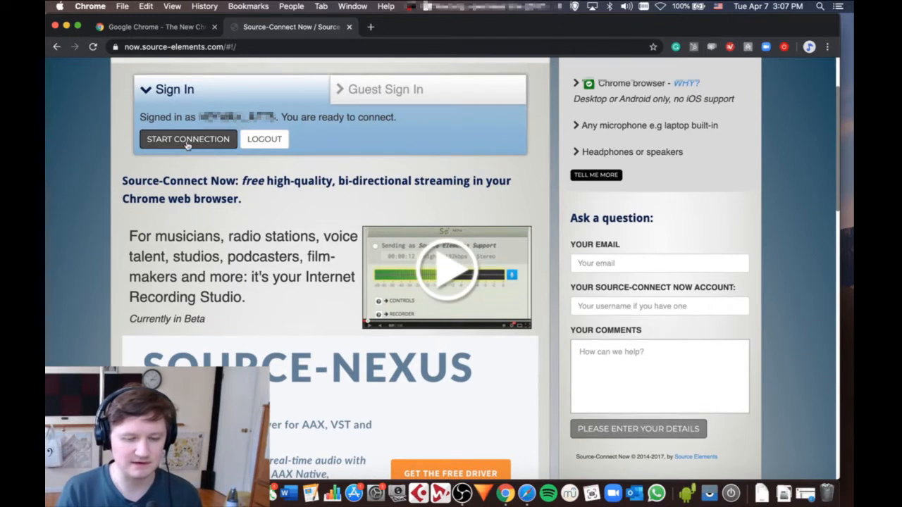
Choose Best / 256kbps / Mono from the Send Quality list.
left_click(187, 140)
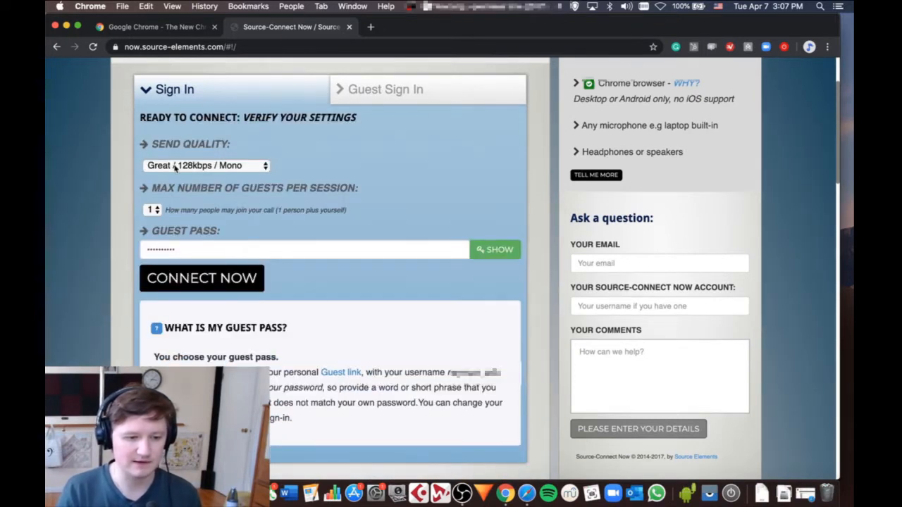
left_click(206, 165)
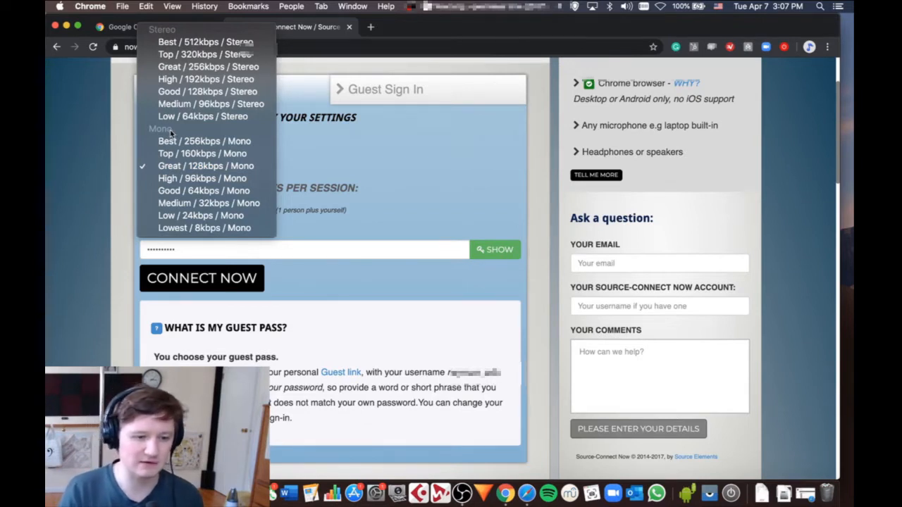
mouse_move(204, 229)
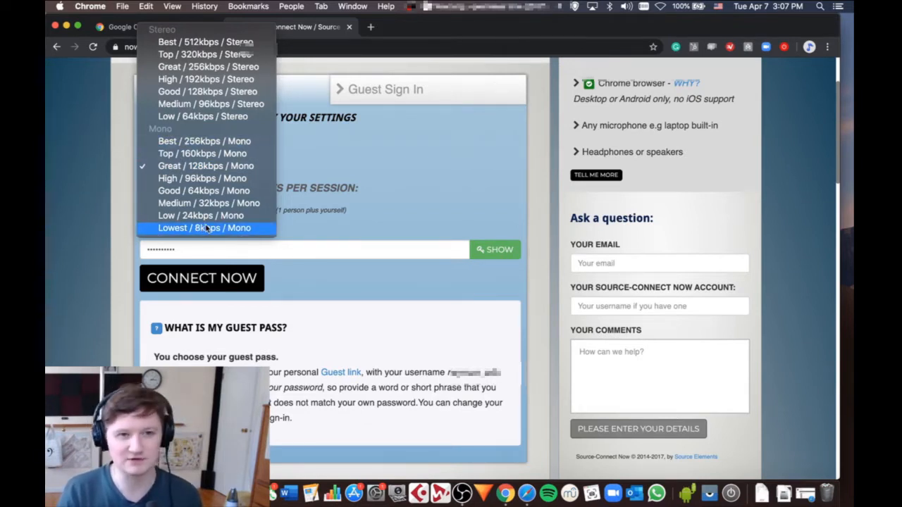
mouse_move(201, 214)
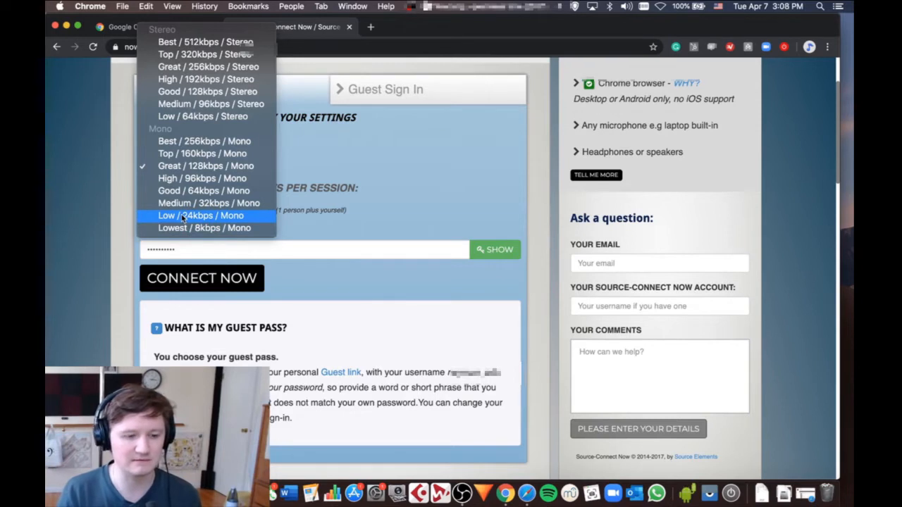
mouse_move(205, 42)
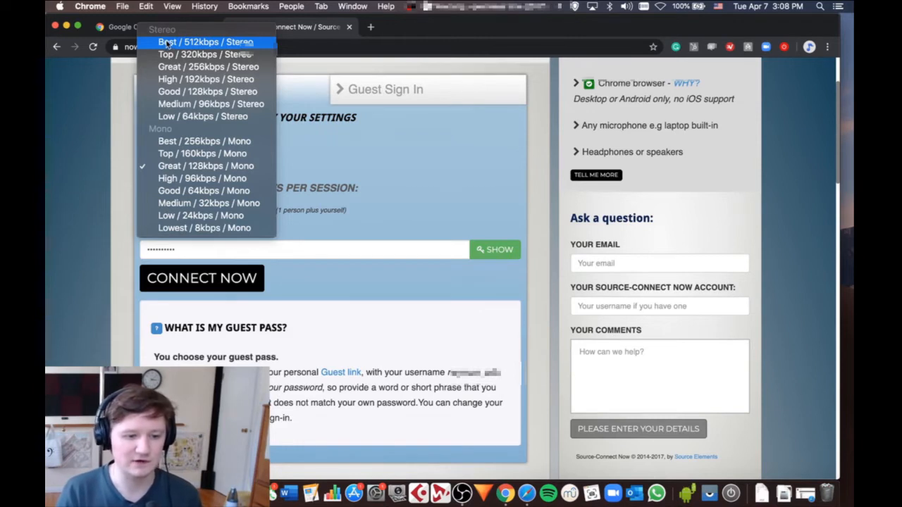
mouse_move(205, 141)
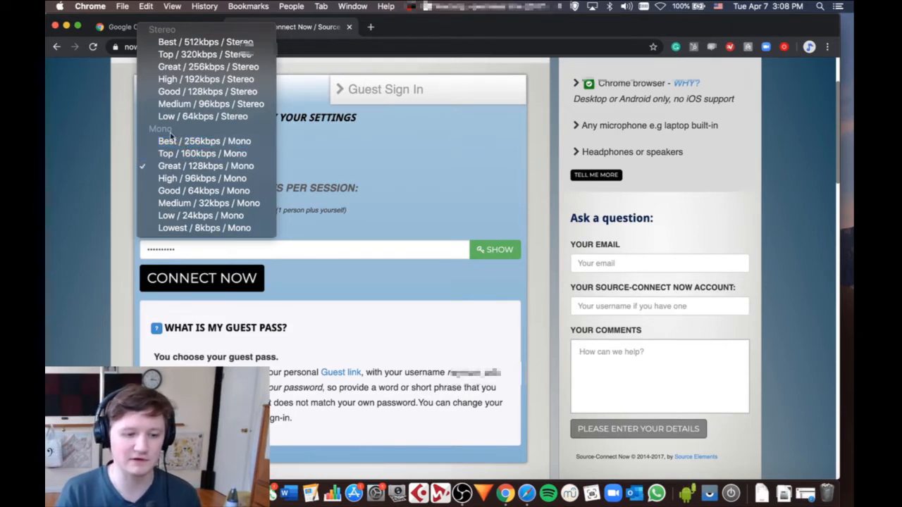
mouse_move(206, 79)
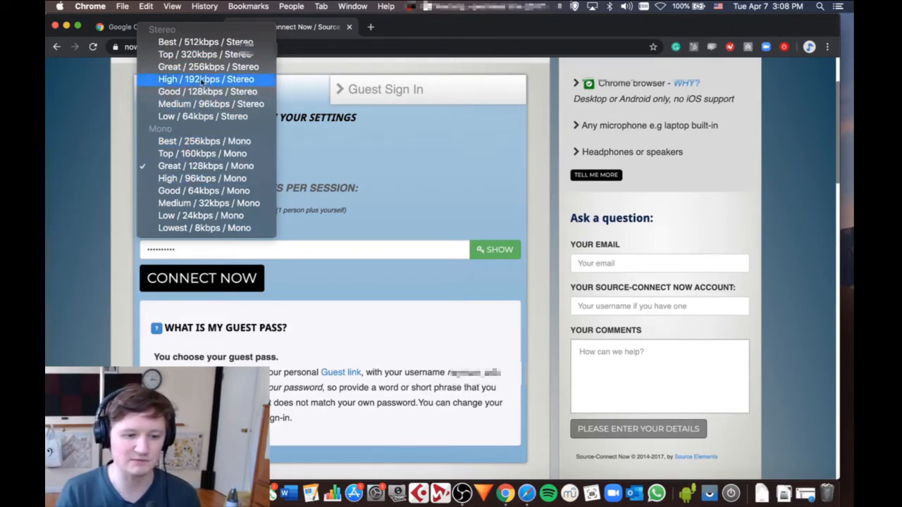
mouse_move(203, 115)
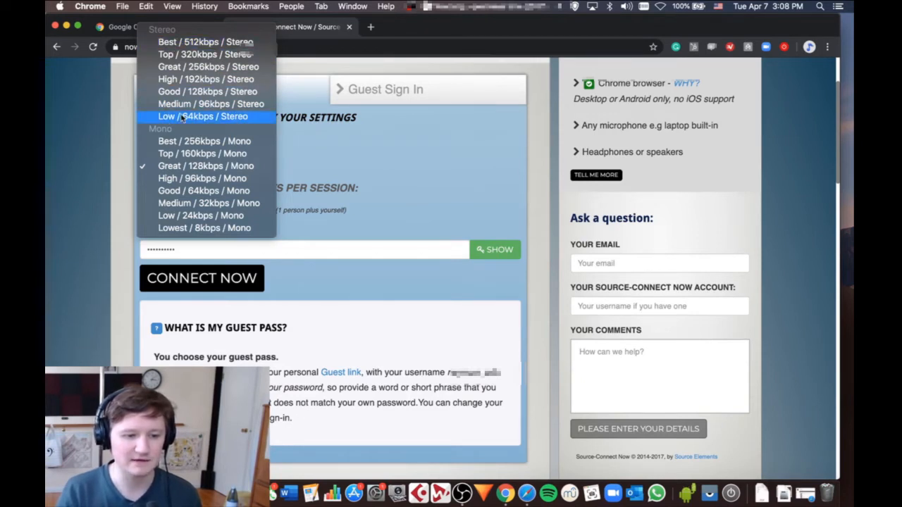
mouse_move(203, 141)
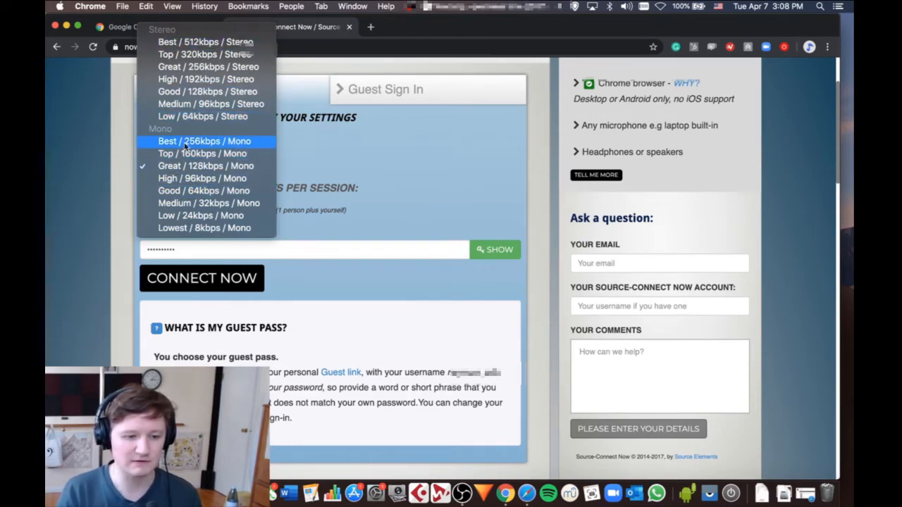
left_click(203, 141)
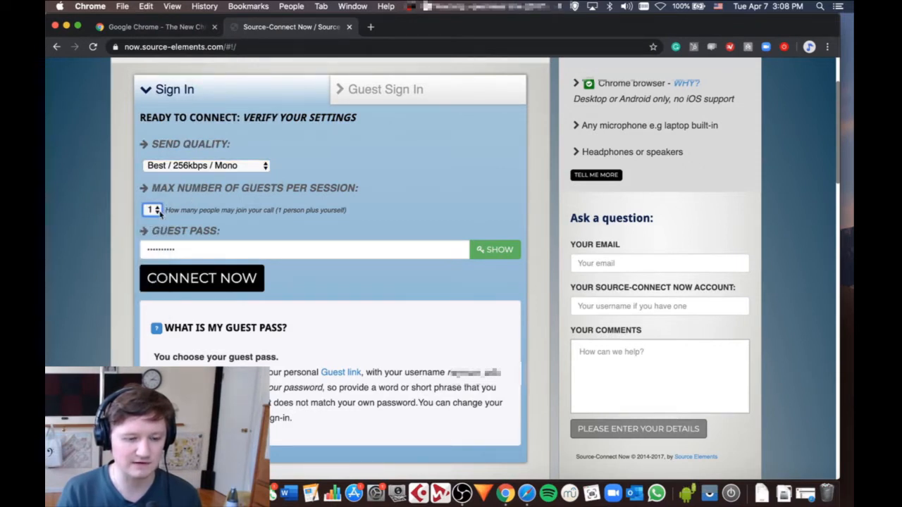
left_click(153, 208)
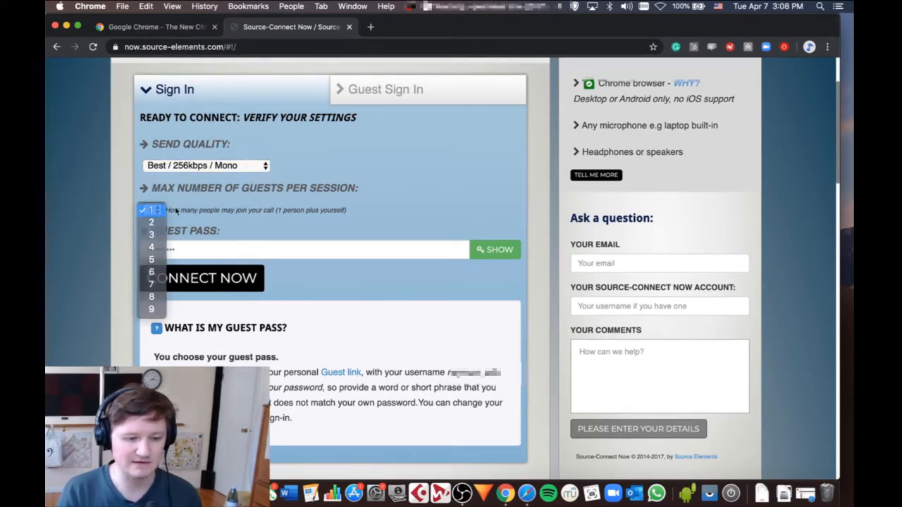
left_click(151, 208)
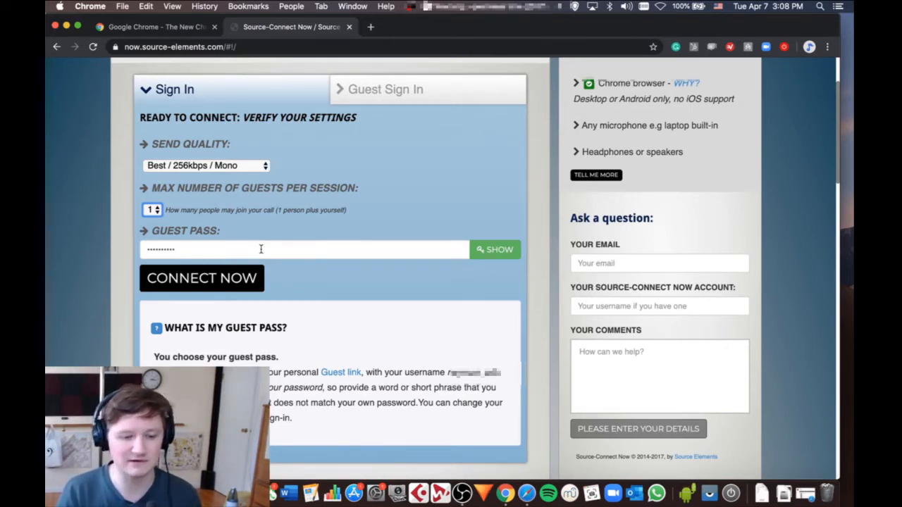
mouse_move(308, 248)
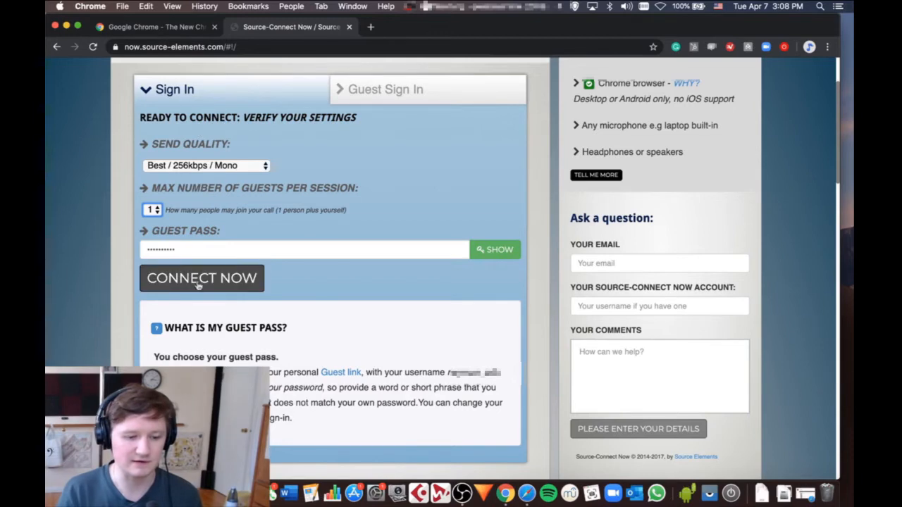
Connect Now as host so the session waits for a guest to join.
left_click(203, 278)
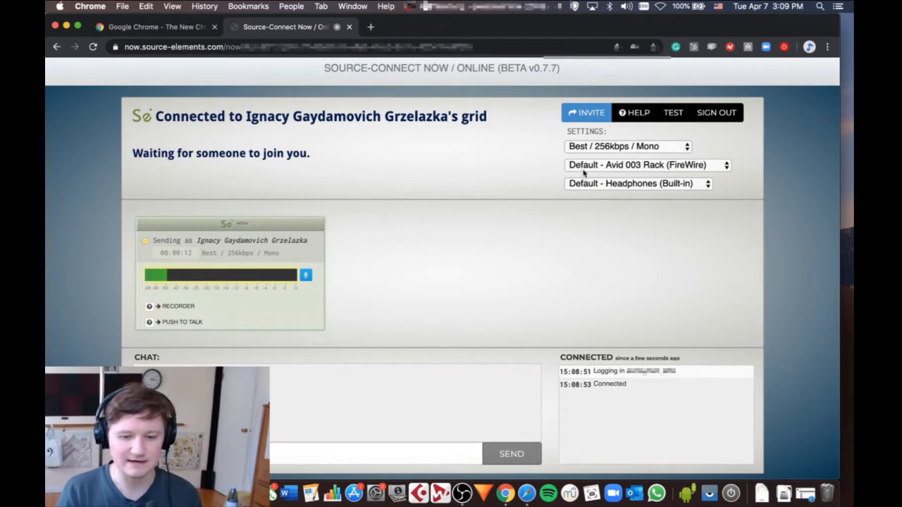
left_click(645, 165)
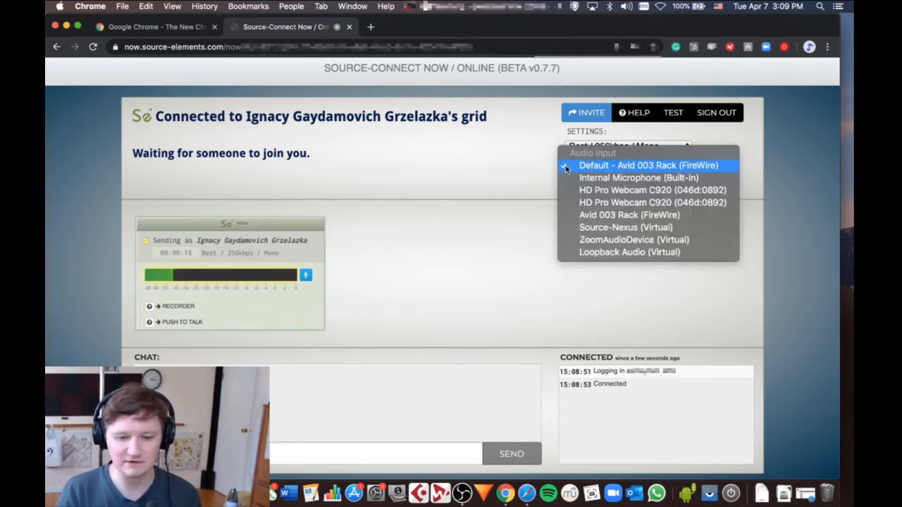
mouse_move(629, 252)
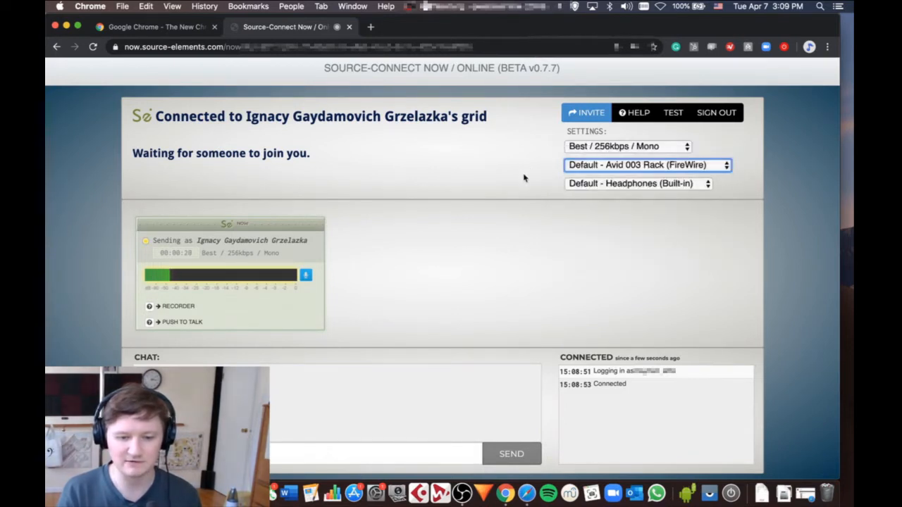
left_click(638, 183)
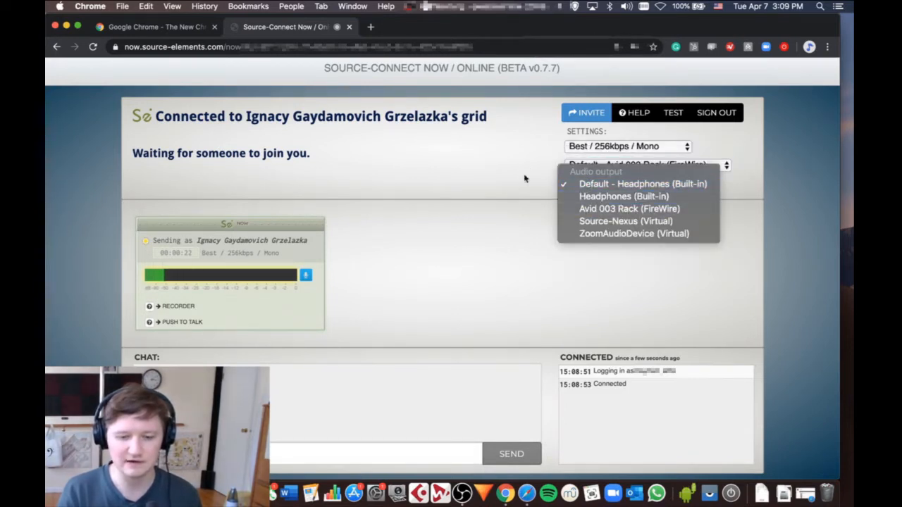
left_click(642, 184)
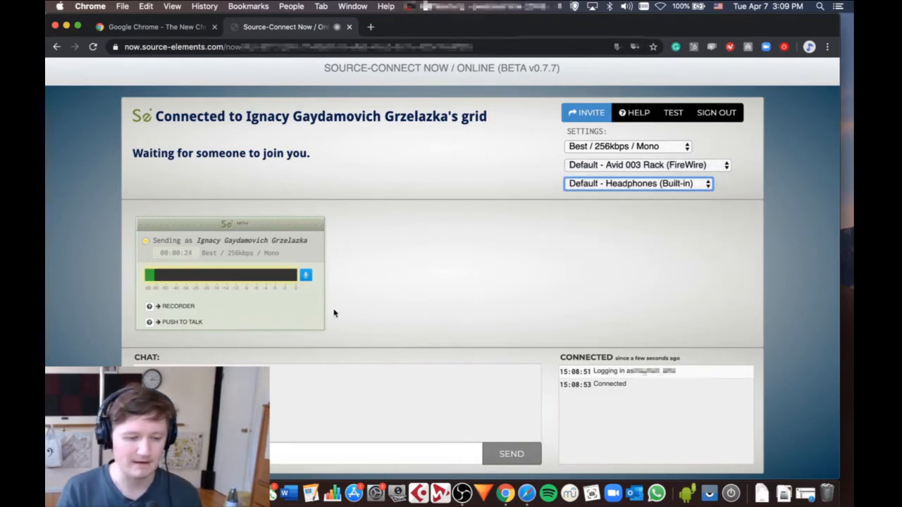
left_click(176, 306)
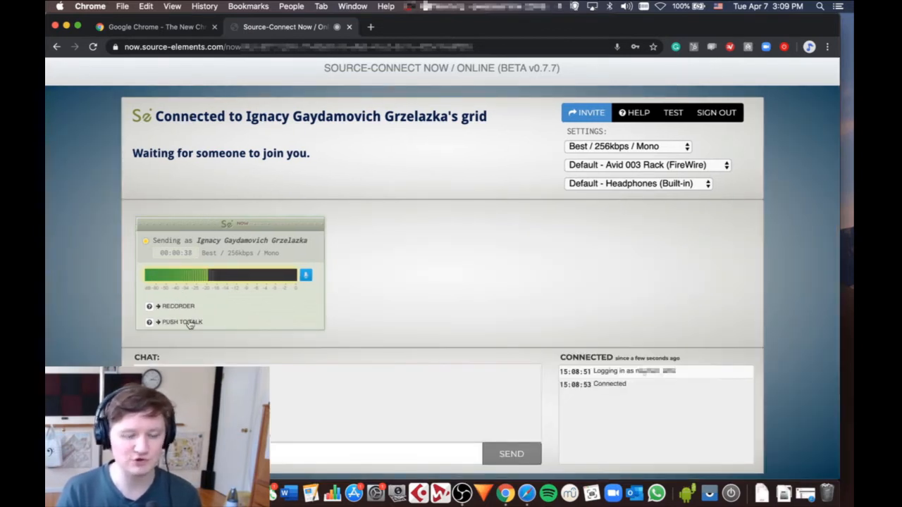
left_click(182, 321)
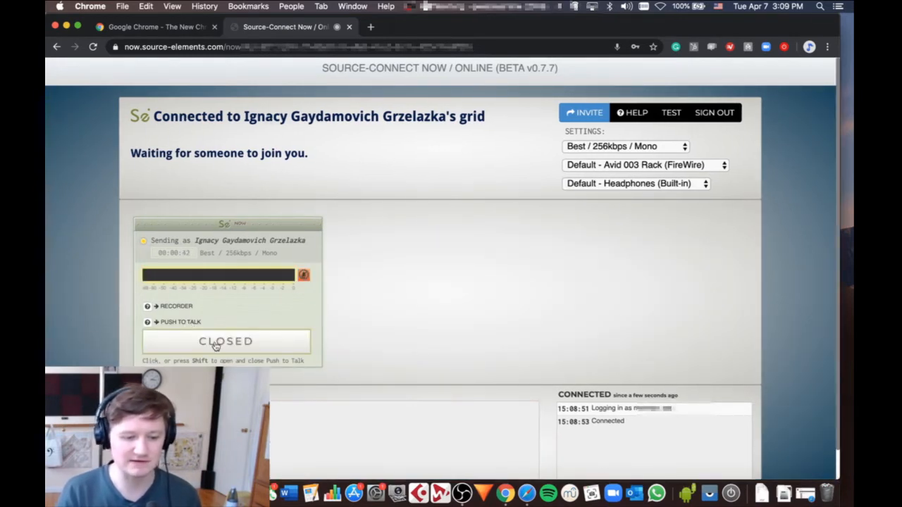
left_click(225, 341)
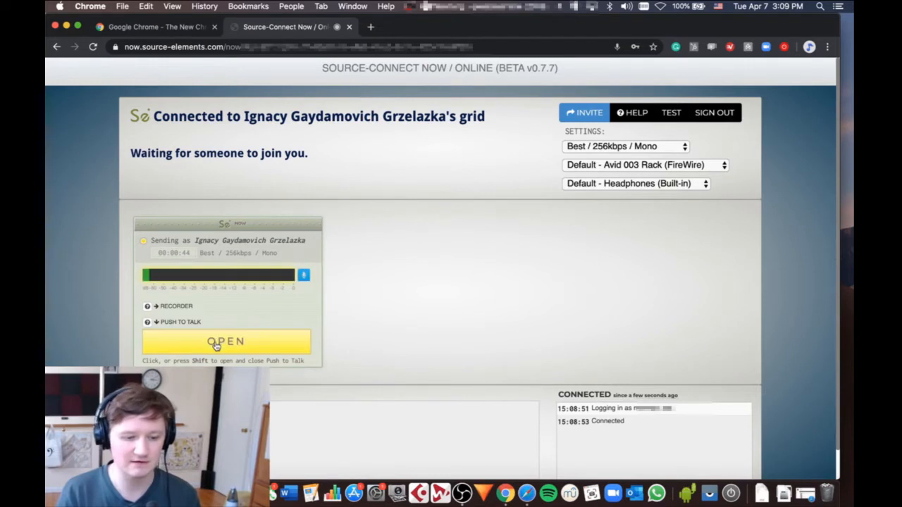
left_click(225, 341)
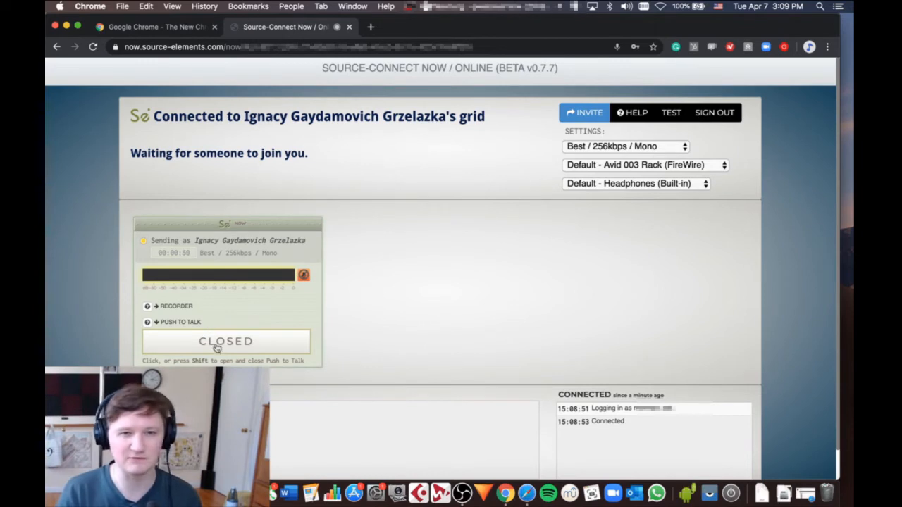
mouse_move(184, 327)
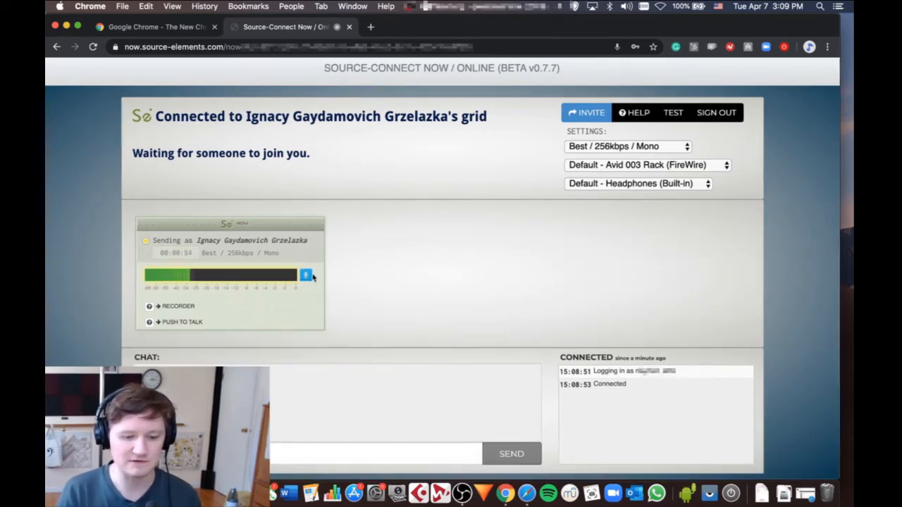
left_click(306, 275)
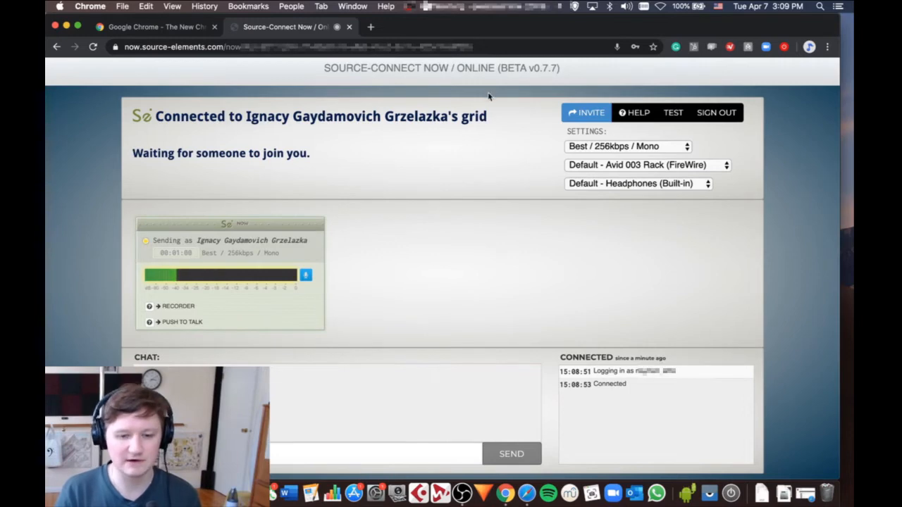
left_click(586, 113)
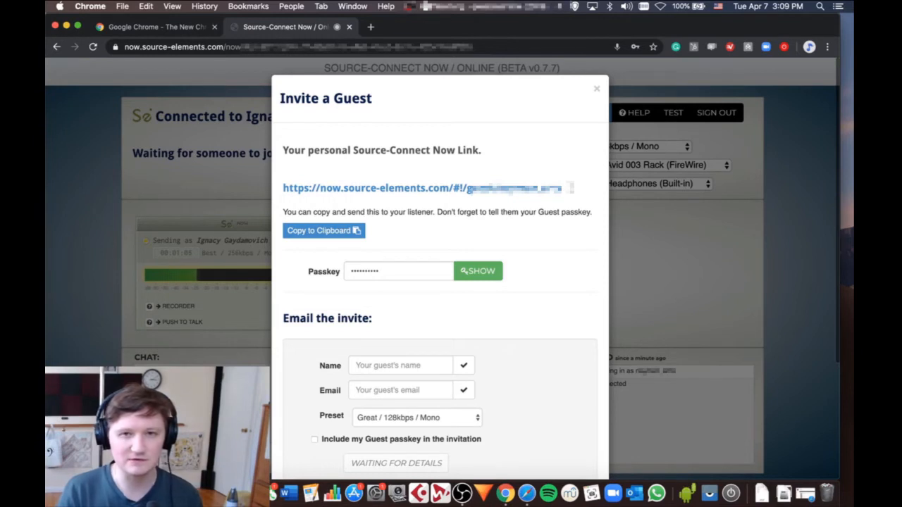
mouse_move(378, 257)
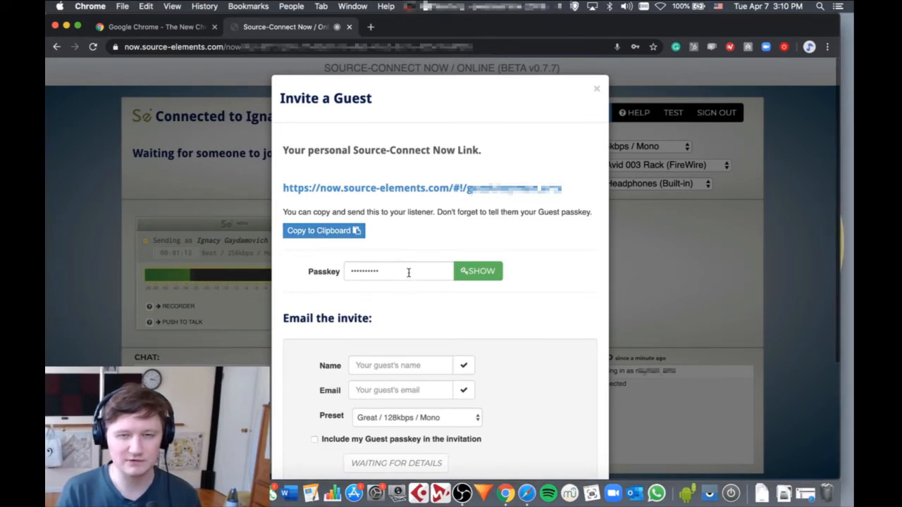
Select the personal Source-Connect Now guest link in the Invite a Guest dialog and close it.
scroll("down", 3)
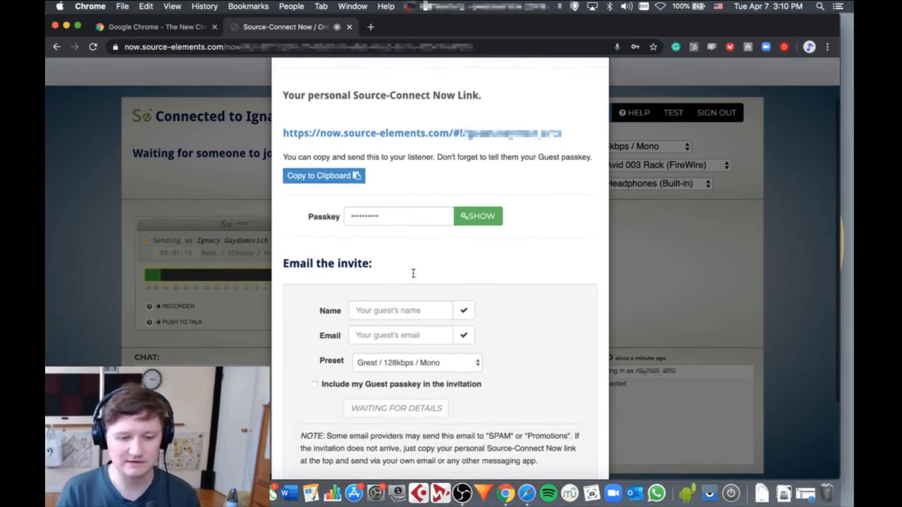
scroll("down", 3)
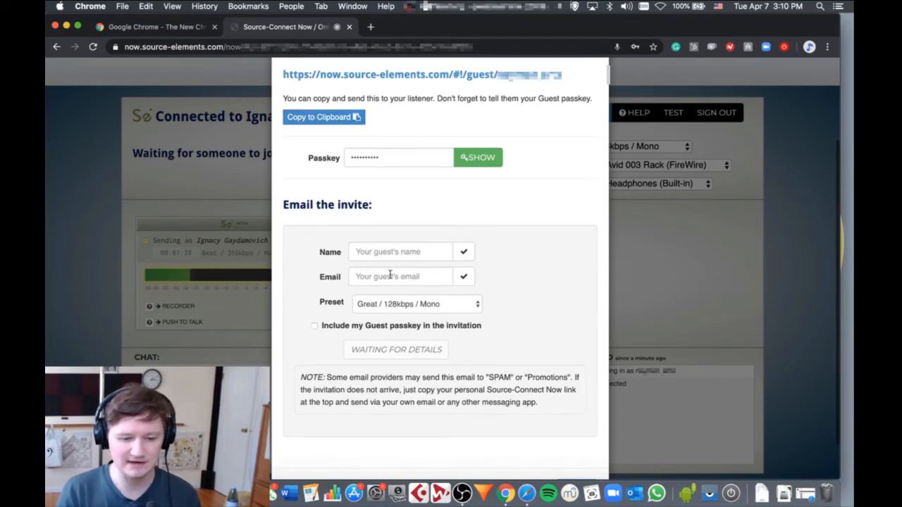
scroll("down", 3)
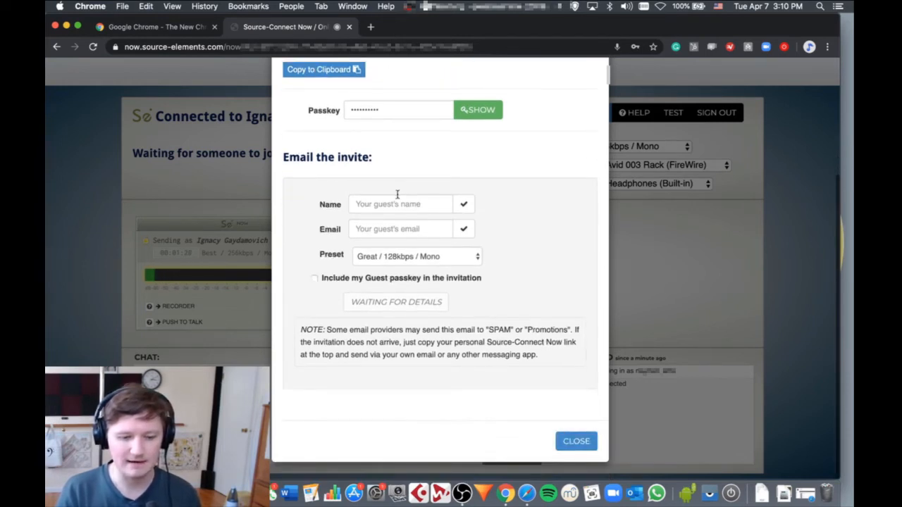
scroll("up", 3)
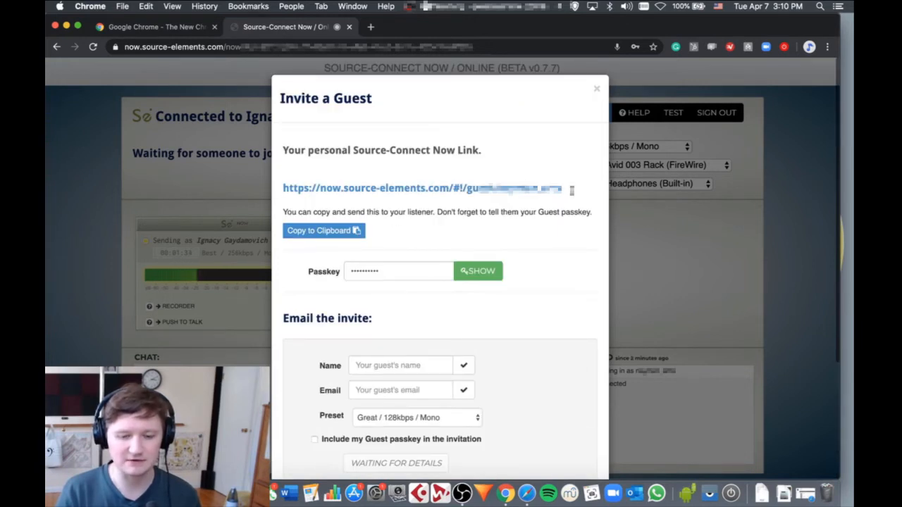
mouse_move(454, 260)
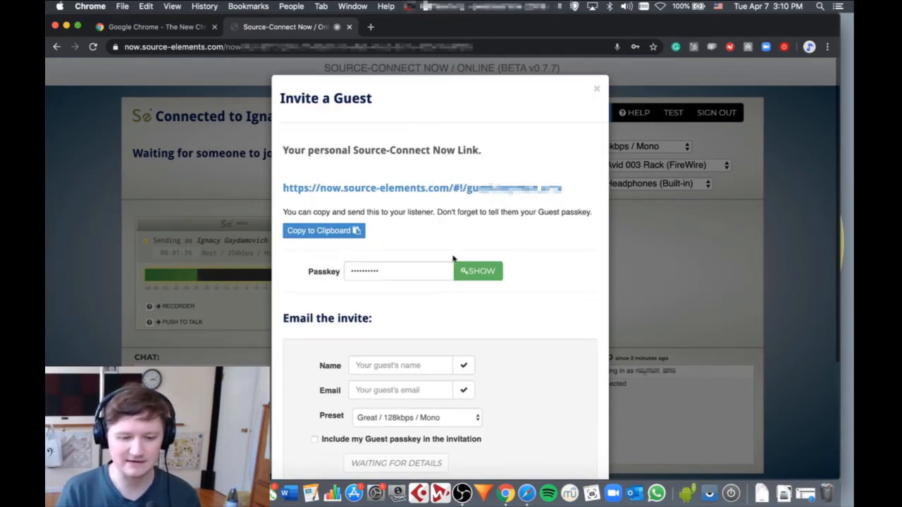
scroll("down", 3)
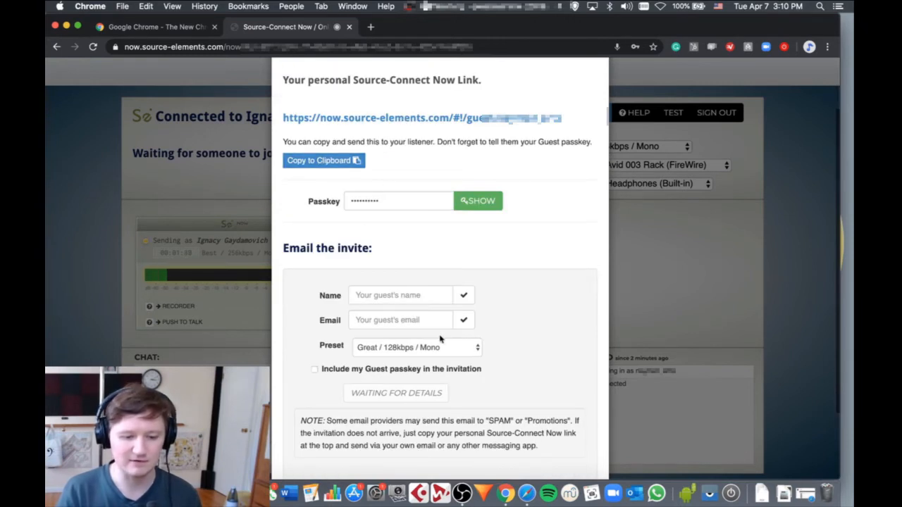
scroll("down", 3)
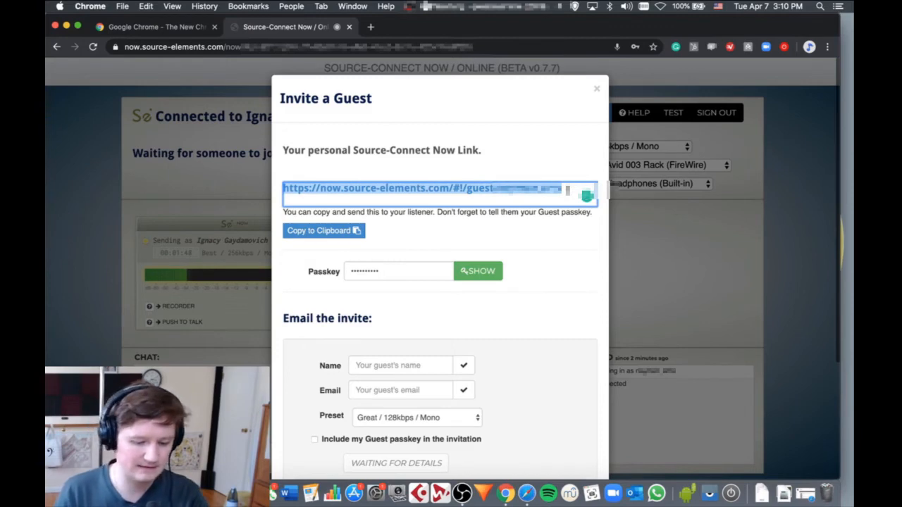
scroll("down", 3)
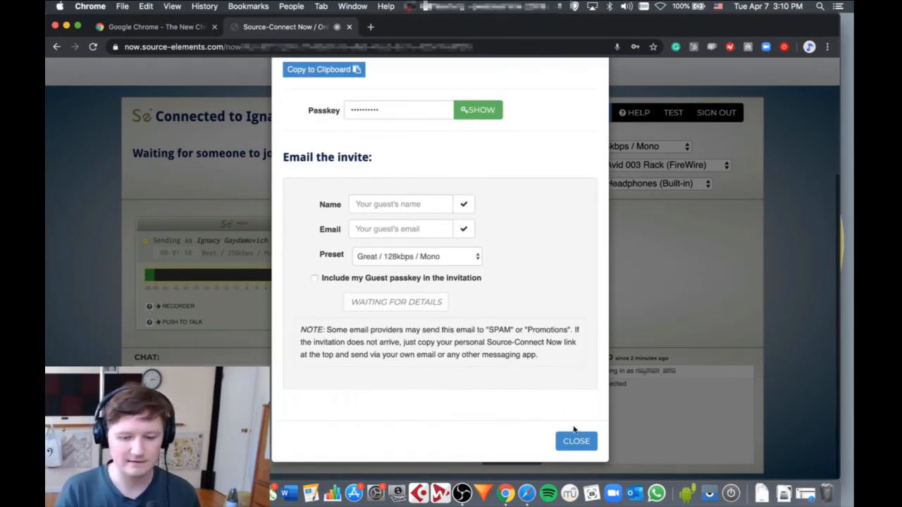
left_click(575, 440)
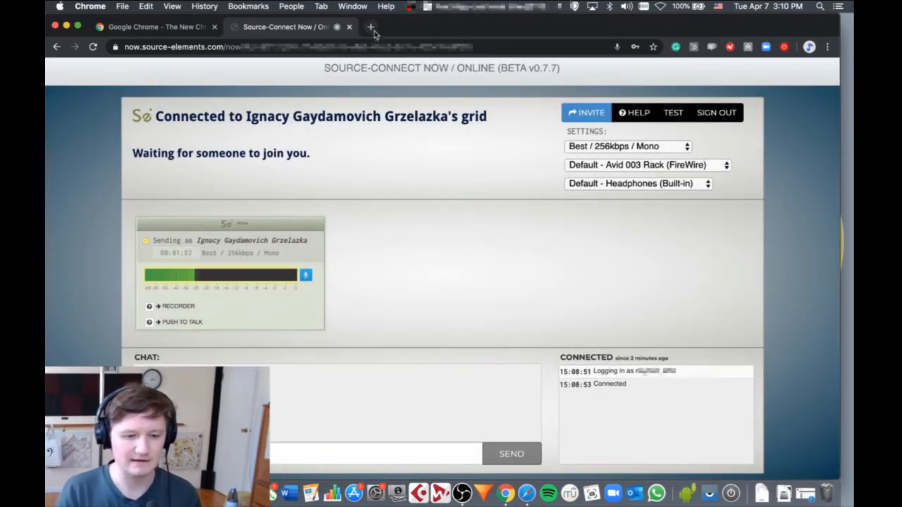
Load the guest link in a new tab and enter the guest name 'Pa'.
left_click(371, 26)
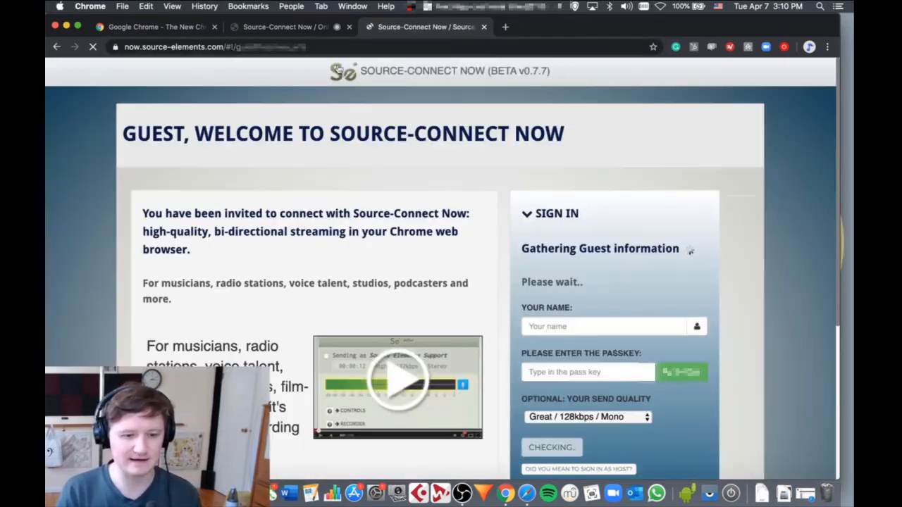
scroll("down", 3)
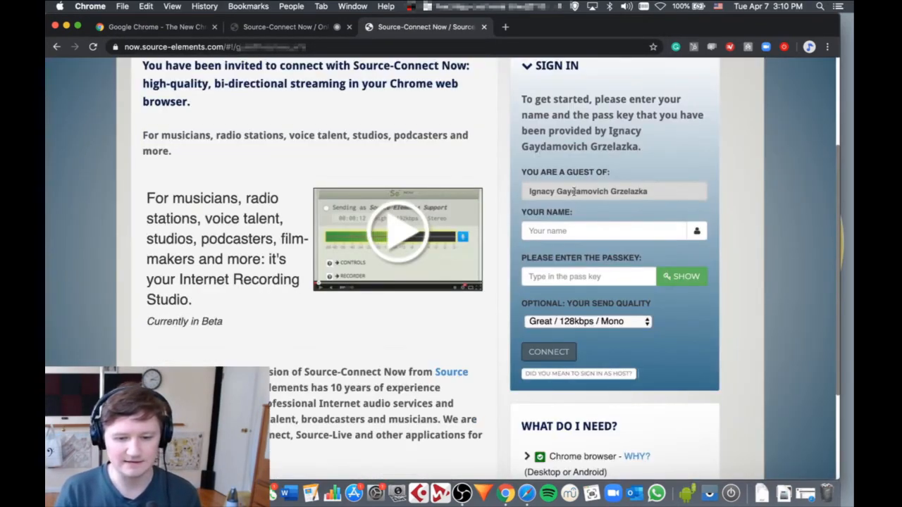
left_click(603, 232)
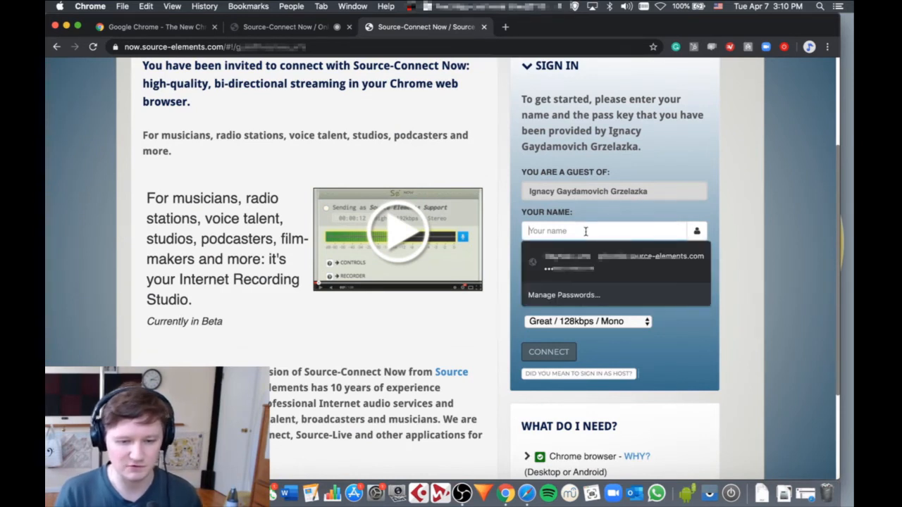
type("a")
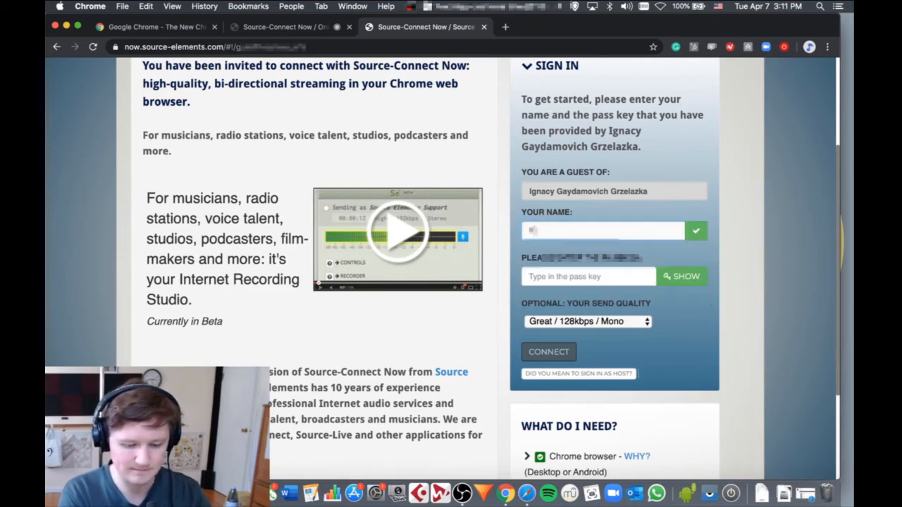
type("Paul")
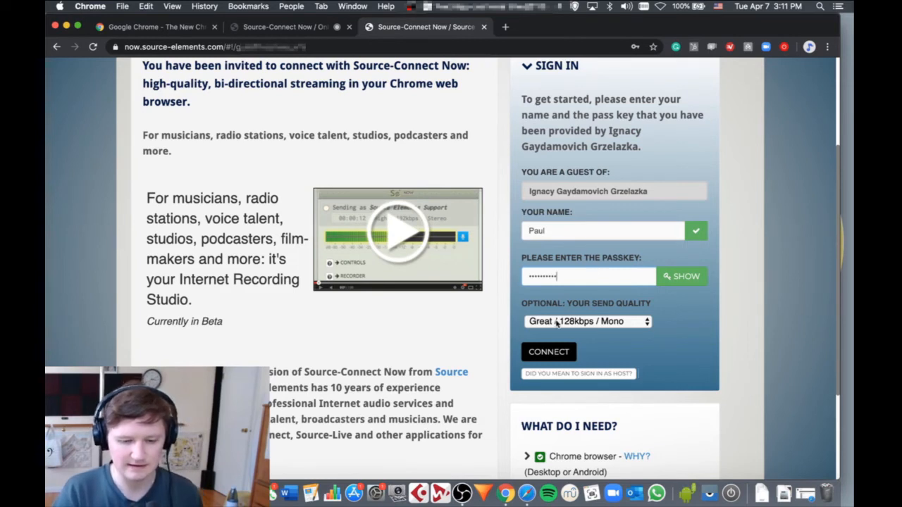
Set the guest send quality to Best / 256kbps / Mono and connect to the host's session.
left_click(588, 321)
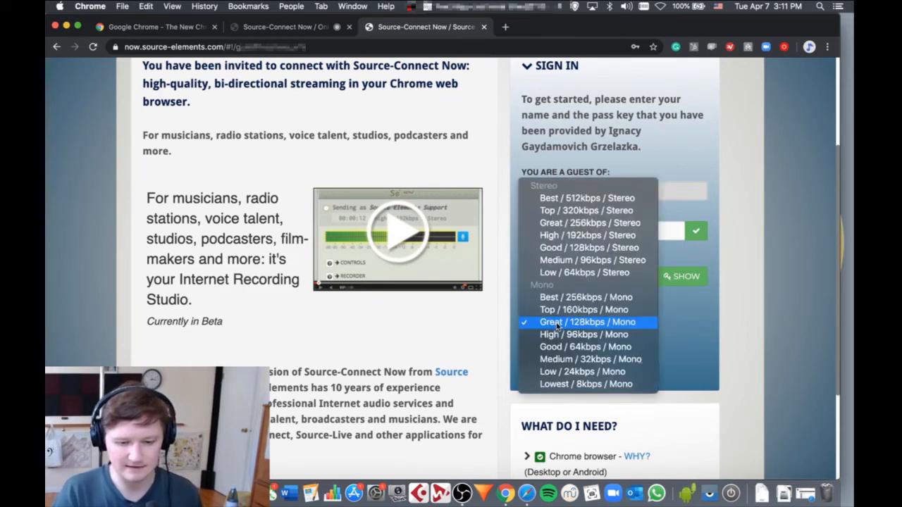
mouse_move(585, 296)
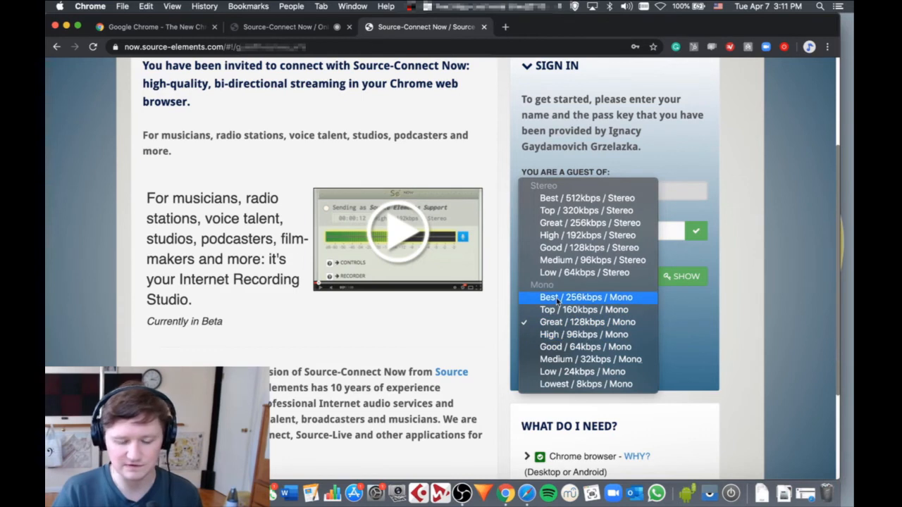
mouse_move(482, 205)
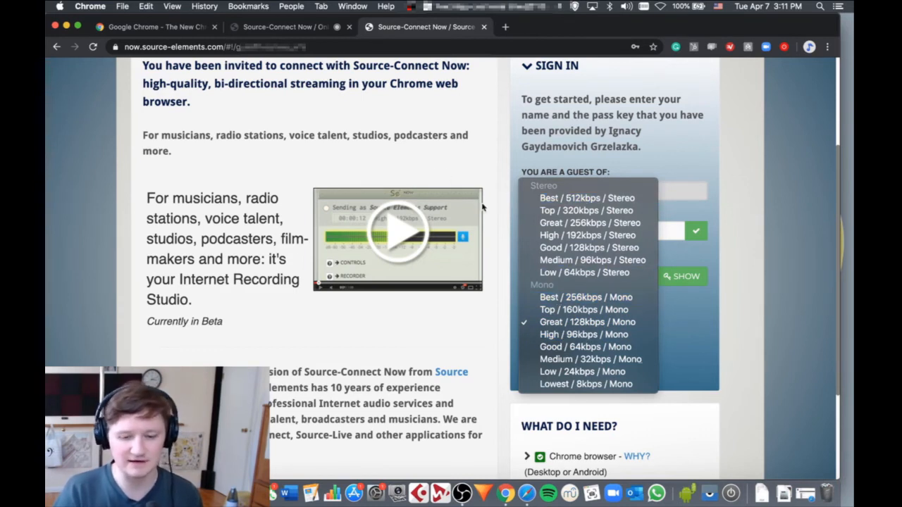
left_click(587, 296)
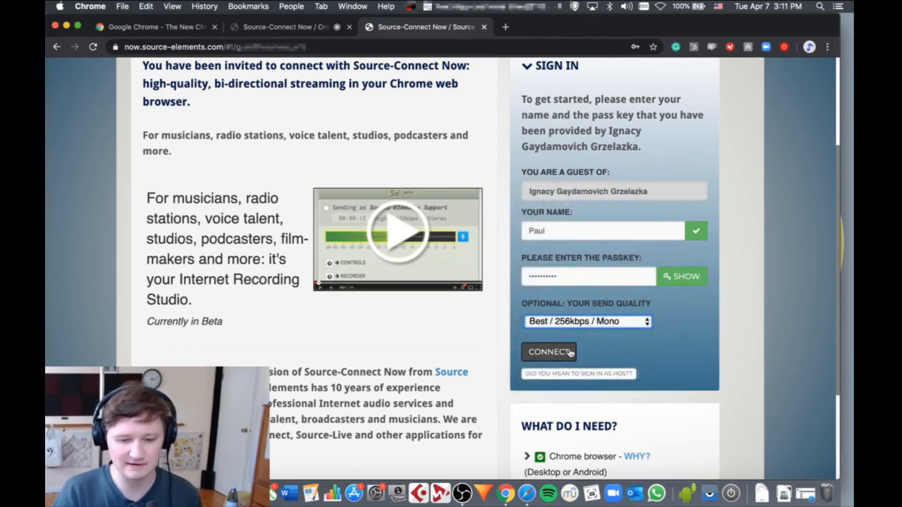
mouse_move(589, 321)
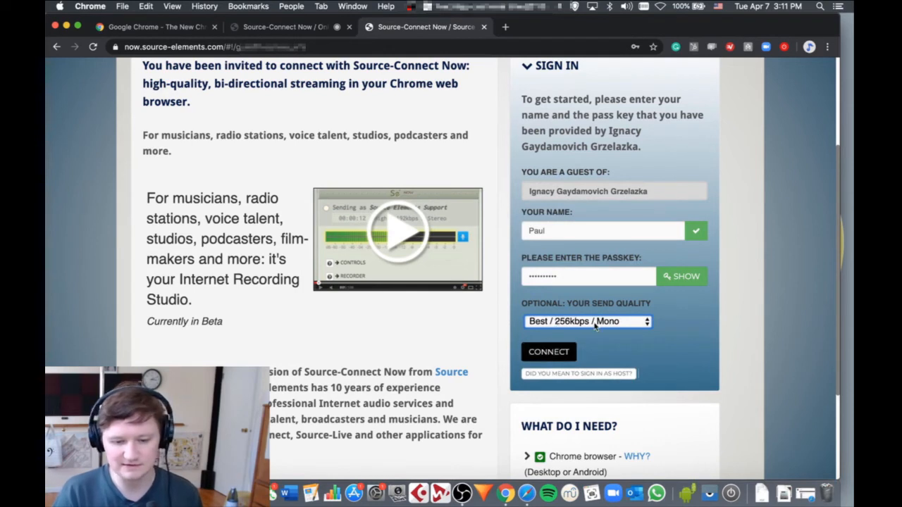
left_click(587, 322)
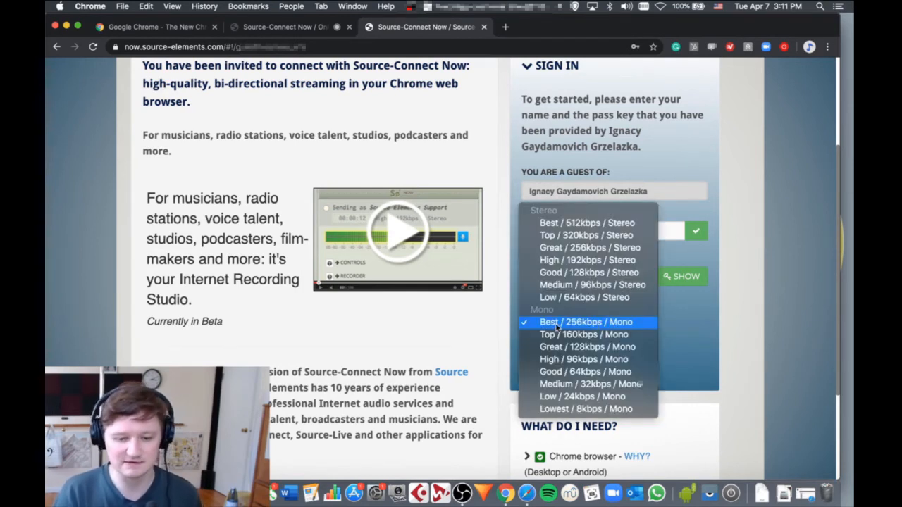
left_click(586, 321)
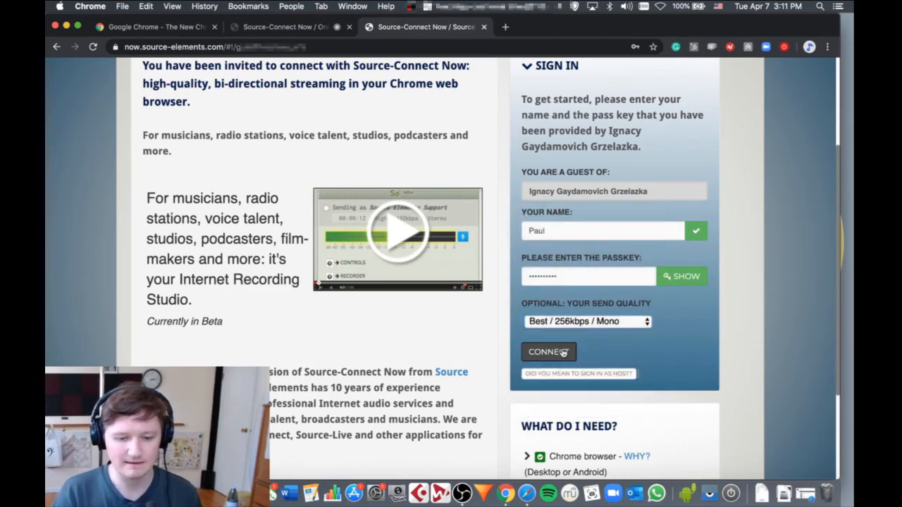
left_click(549, 353)
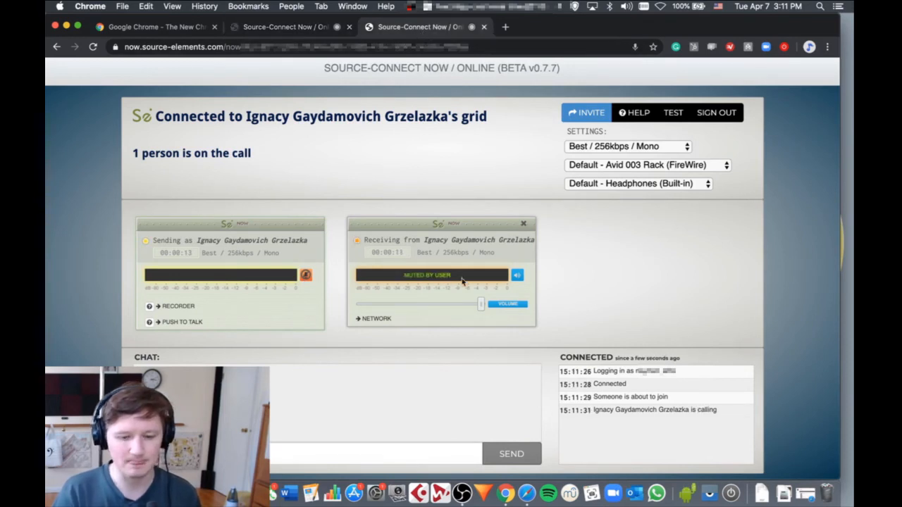
mouse_move(380, 222)
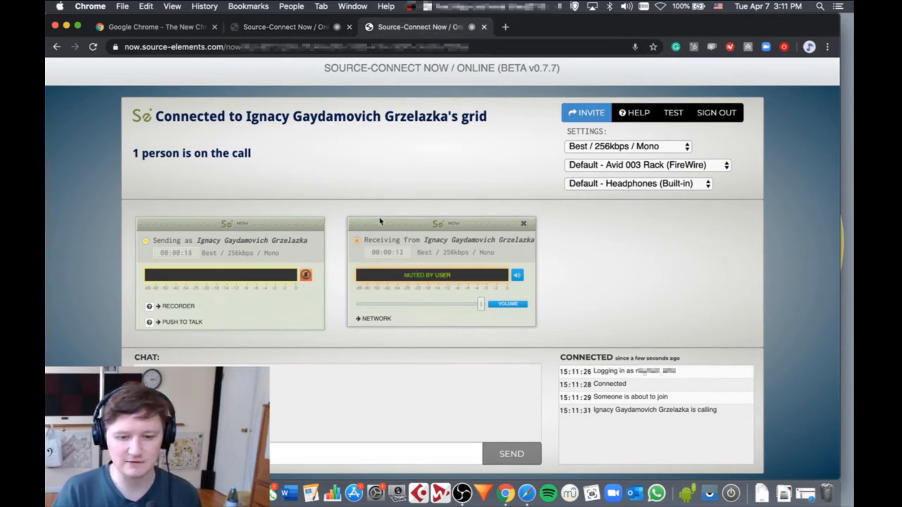
mouse_move(364, 205)
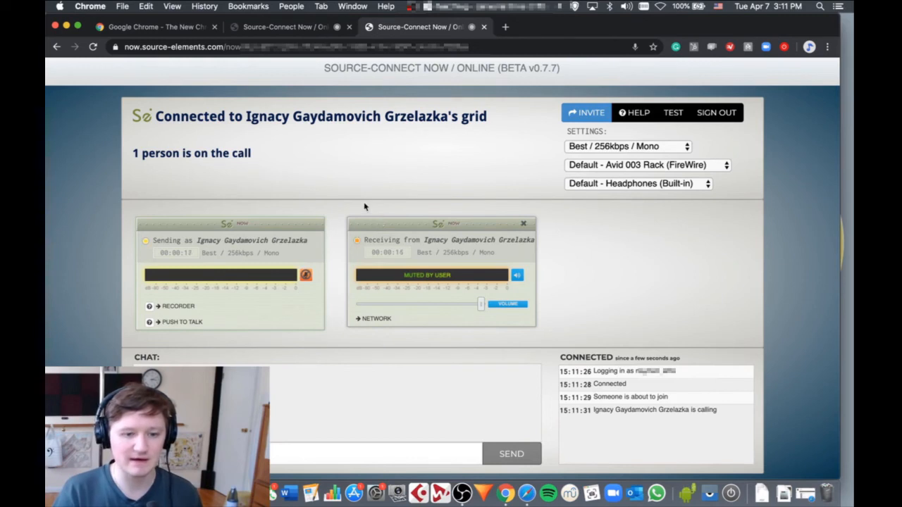